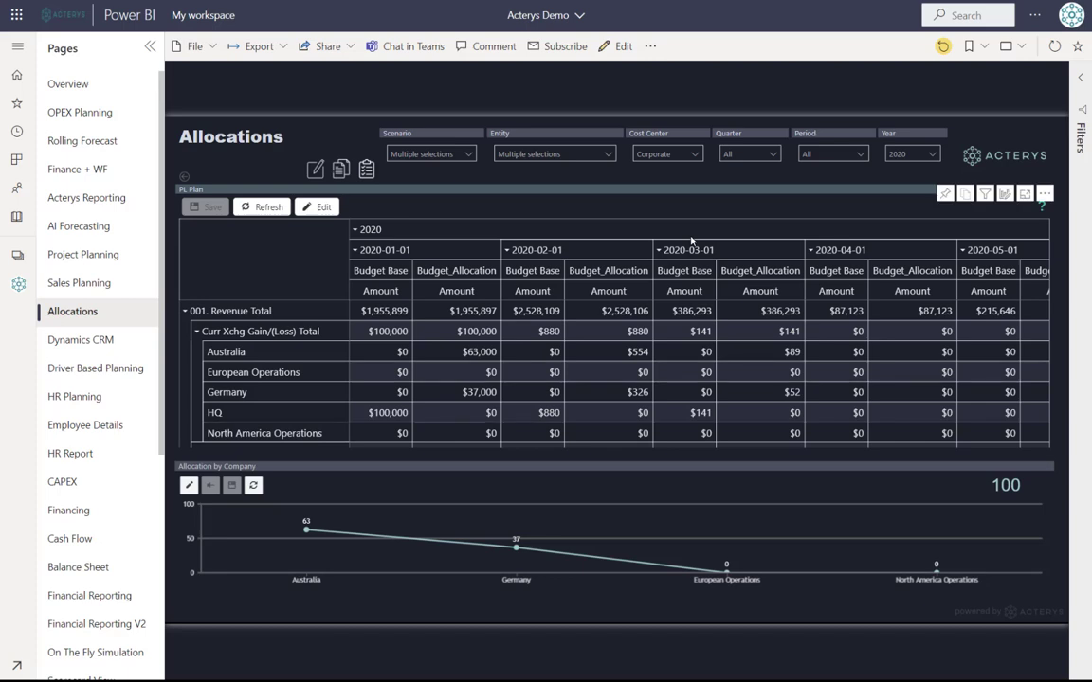
mouse_move(635, 237)
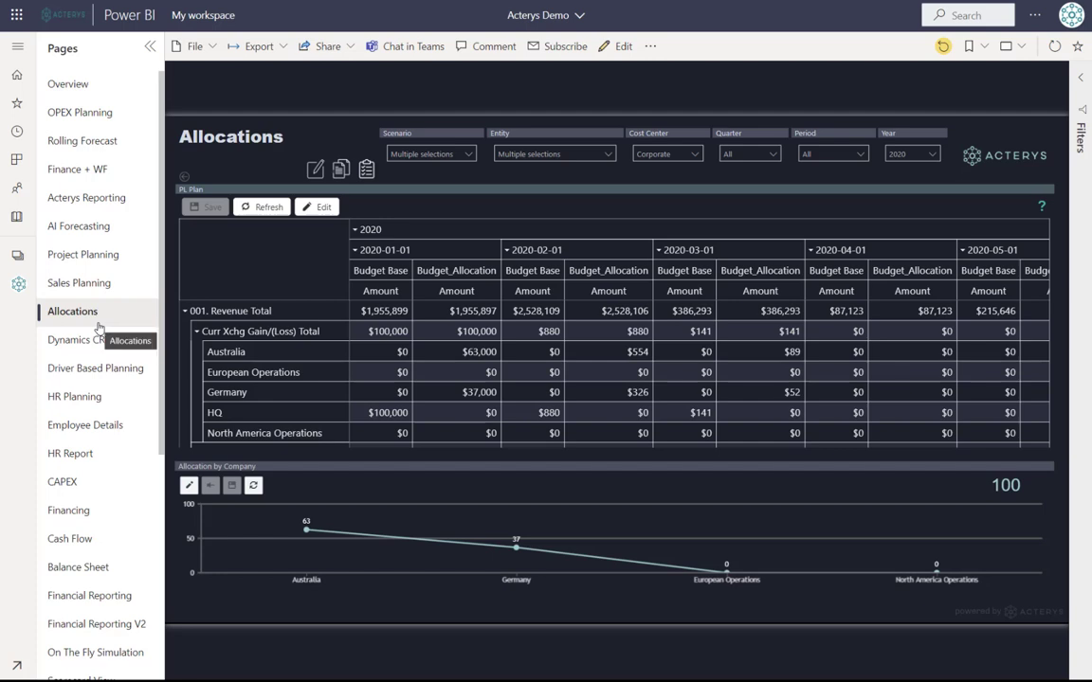
mouse_move(380, 351)
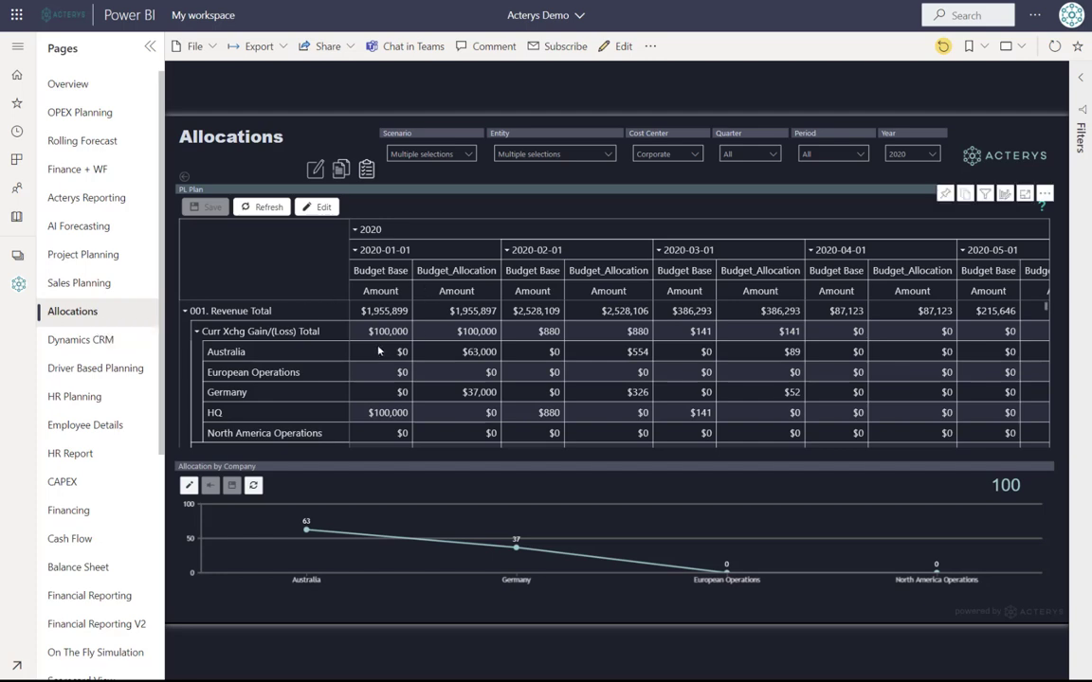
mouse_move(368, 356)
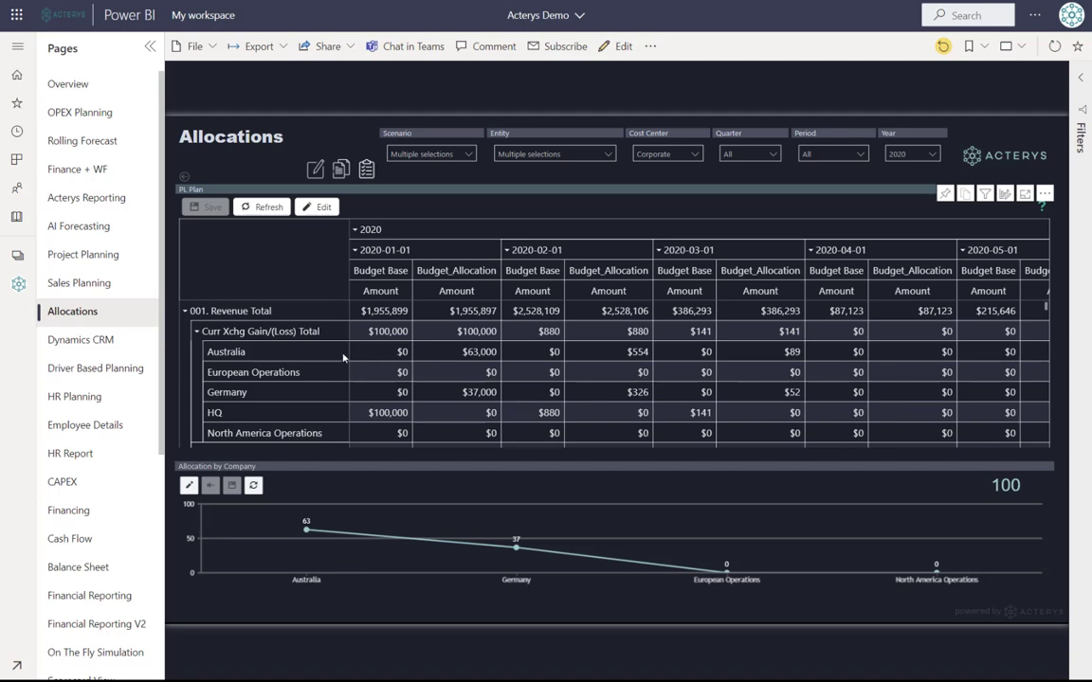
mouse_move(273, 300)
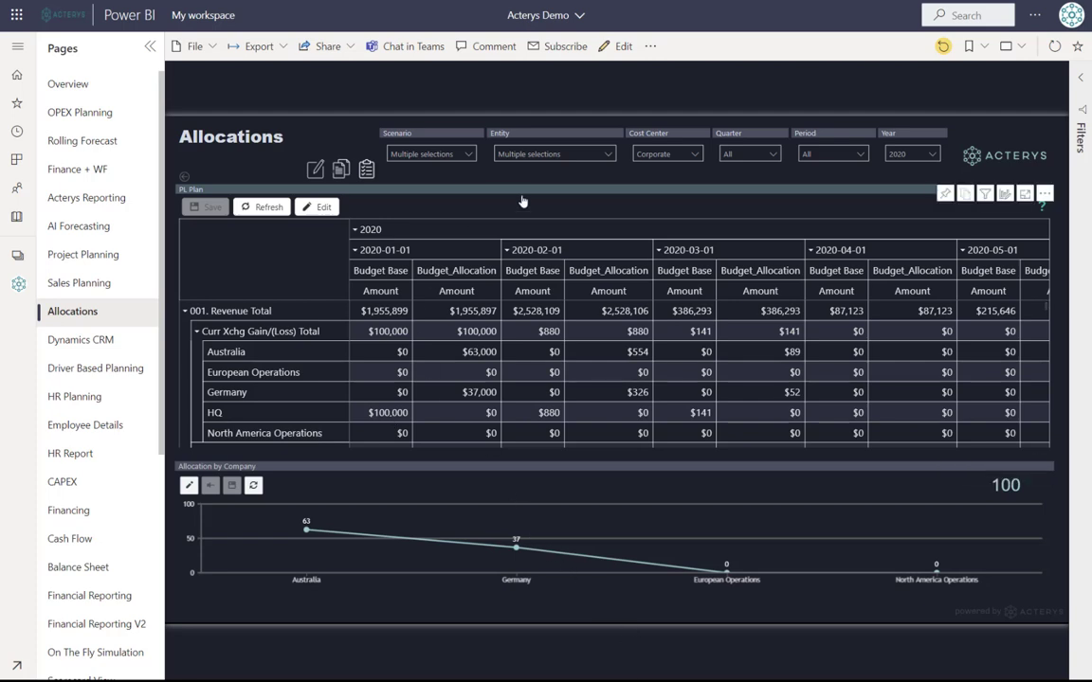
mouse_move(337, 258)
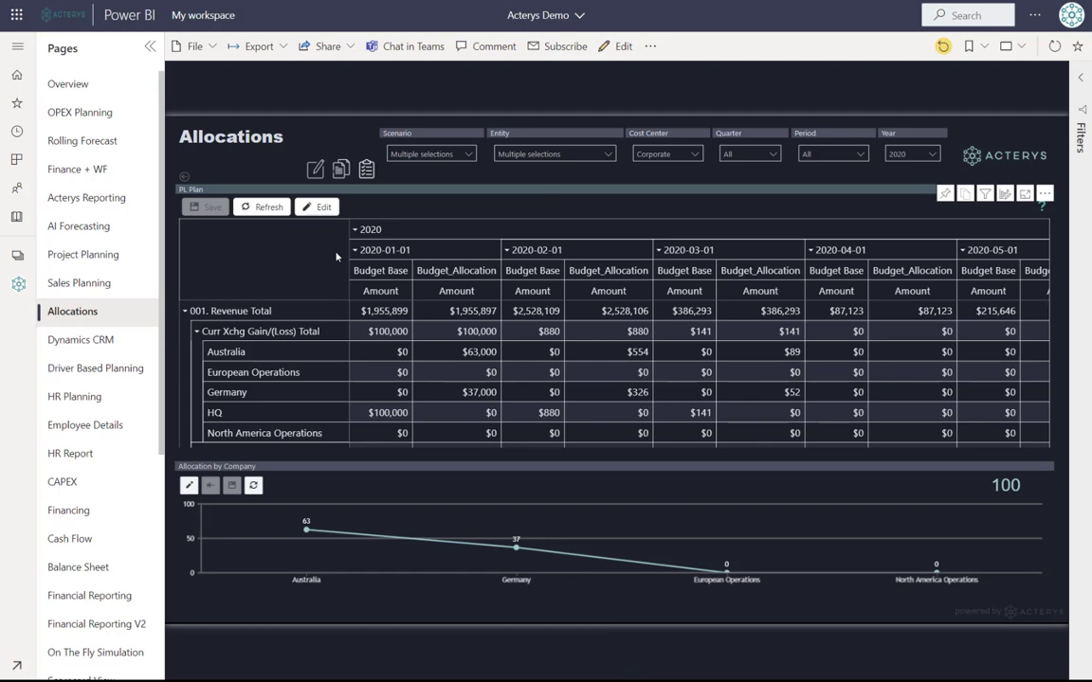
mouse_move(277, 351)
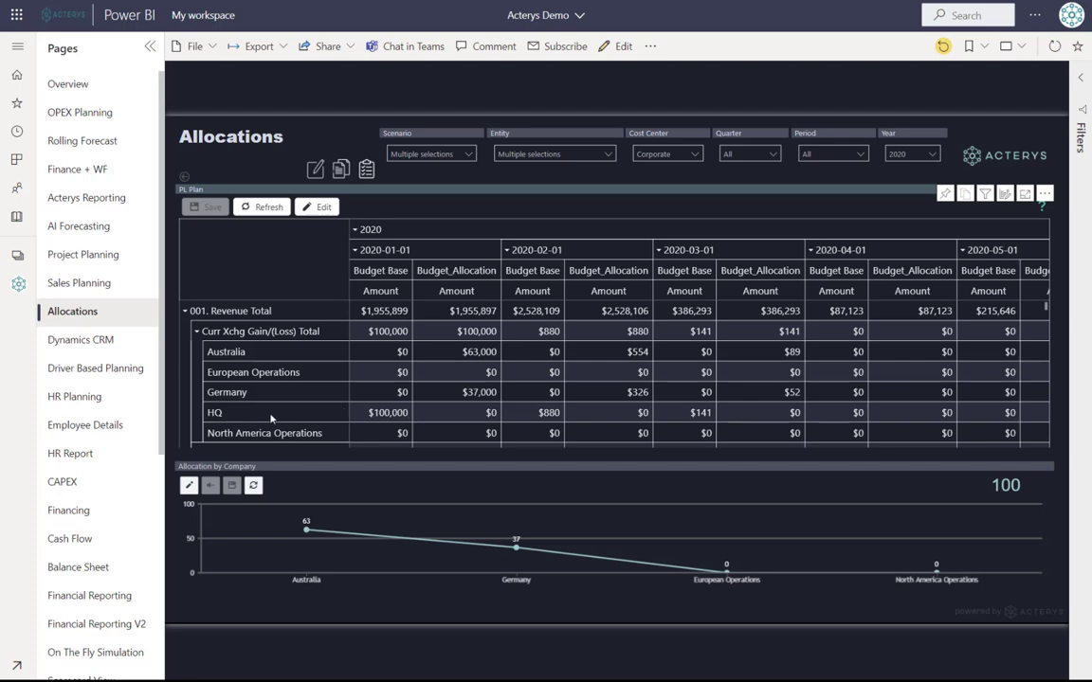
mouse_move(311, 424)
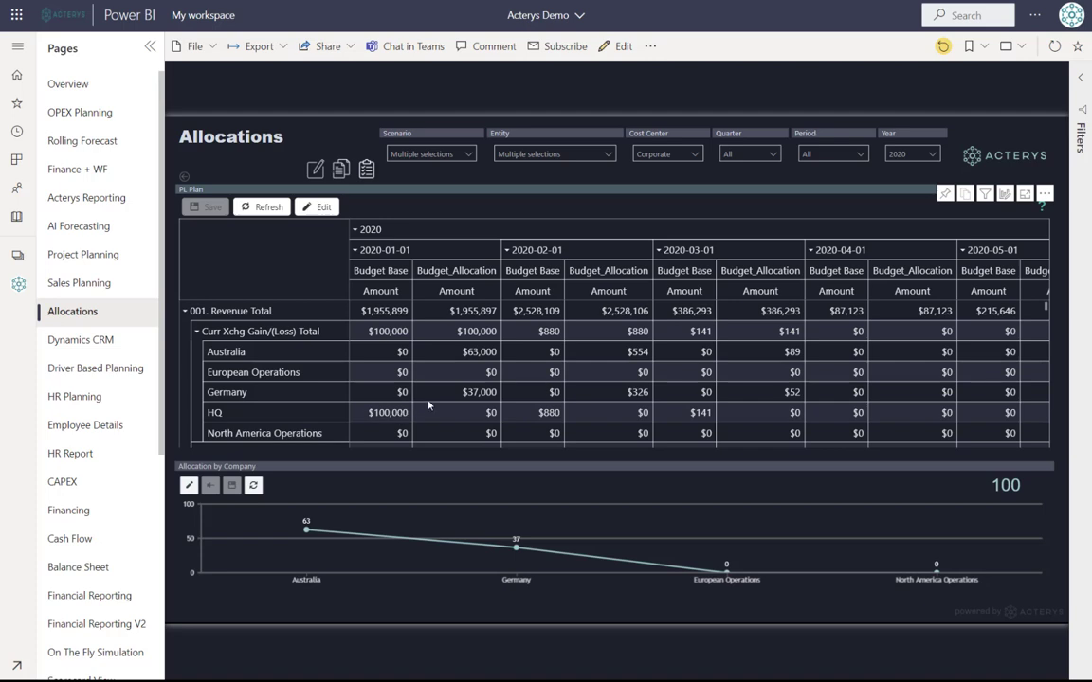
mouse_move(482, 350)
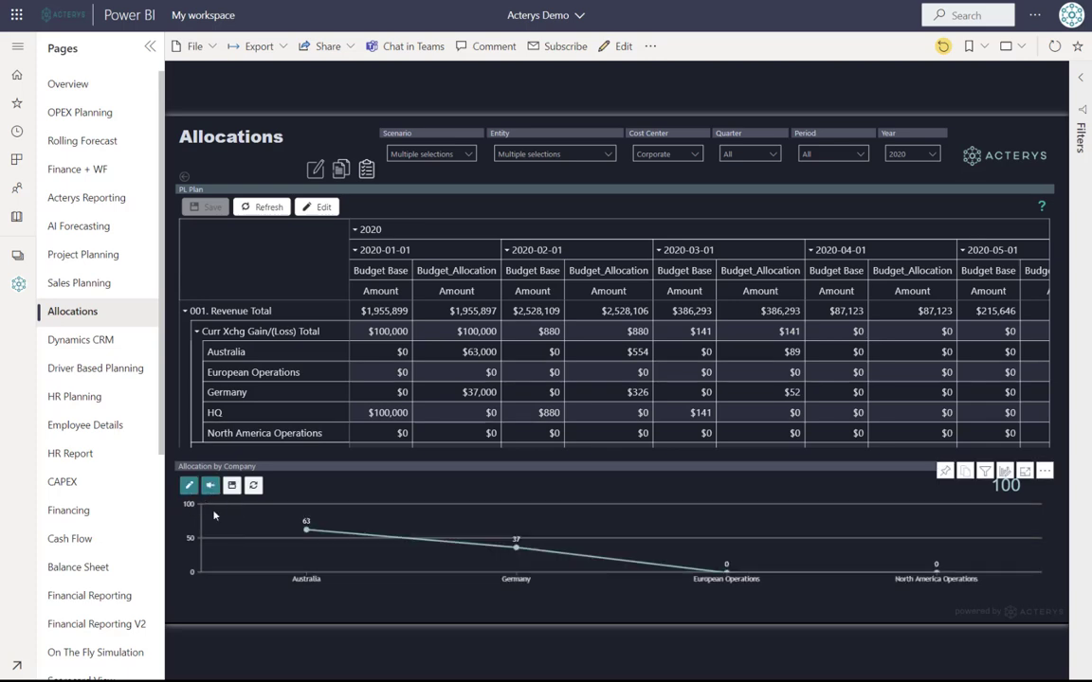
mouse_move(832, 527)
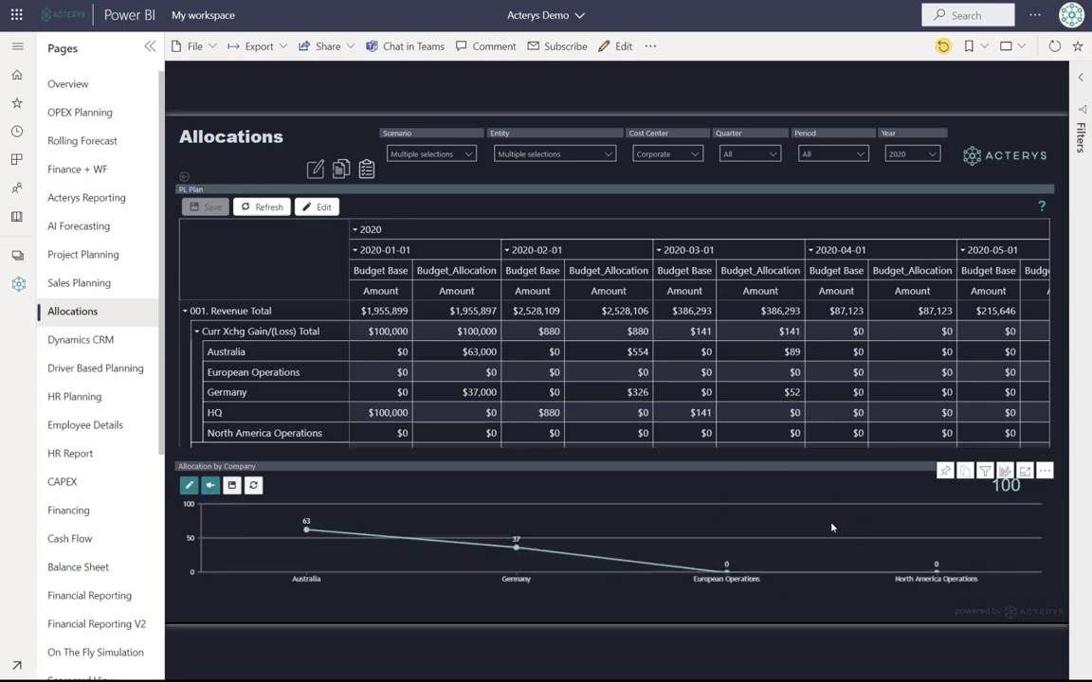
mouse_move(800, 578)
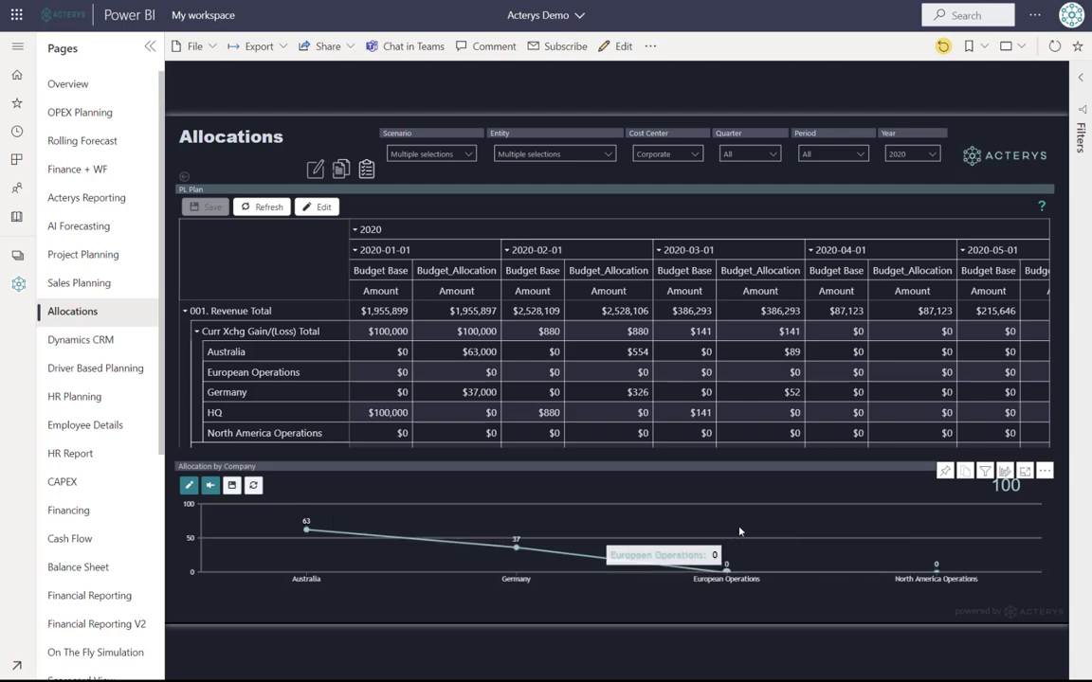
mouse_move(694, 551)
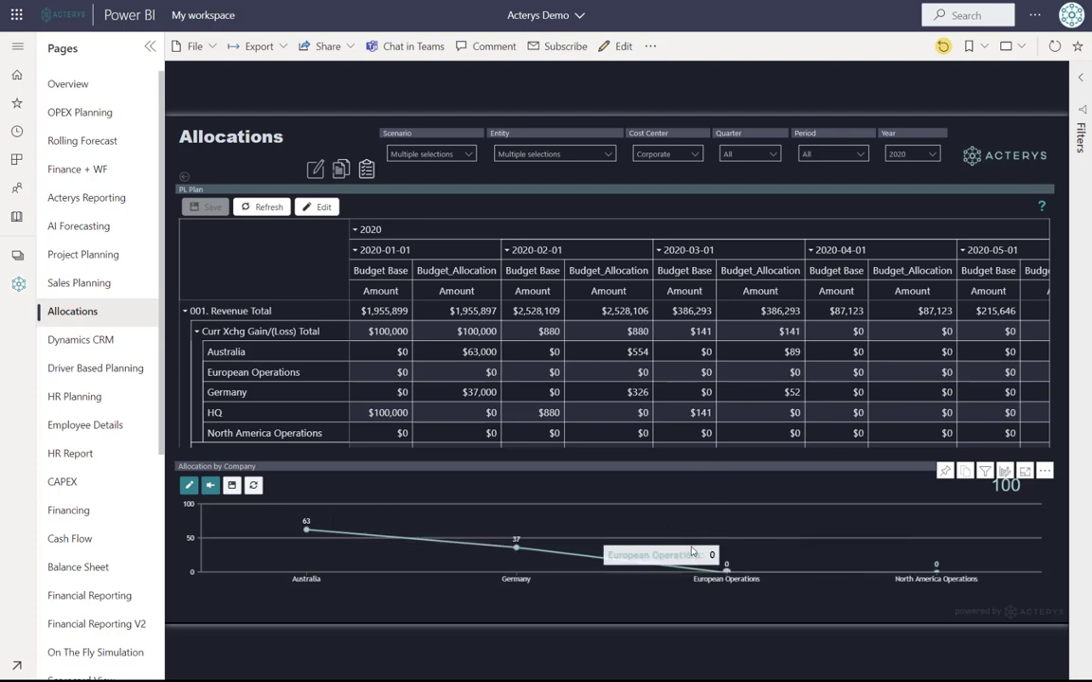
mouse_move(303, 531)
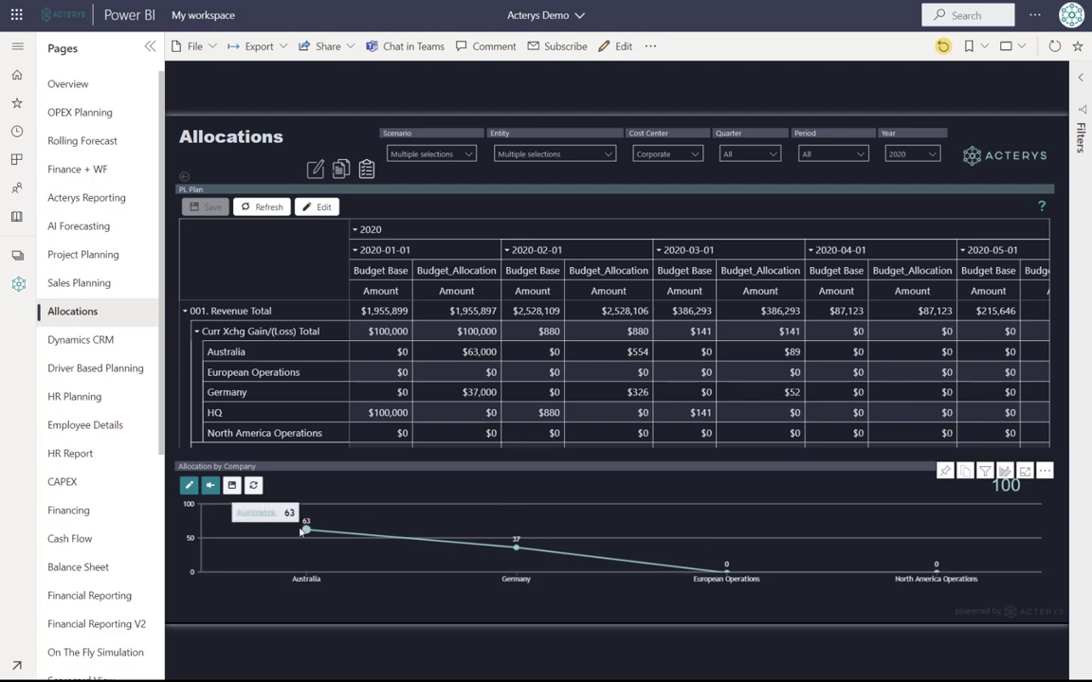
mouse_move(531, 534)
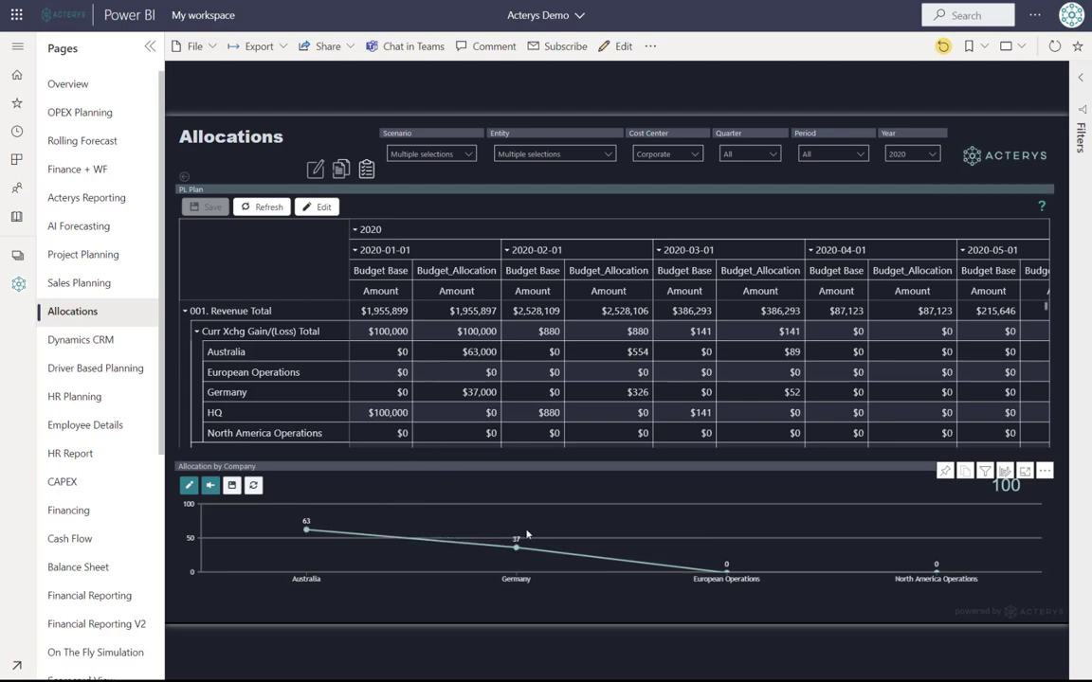
mouse_move(726, 565)
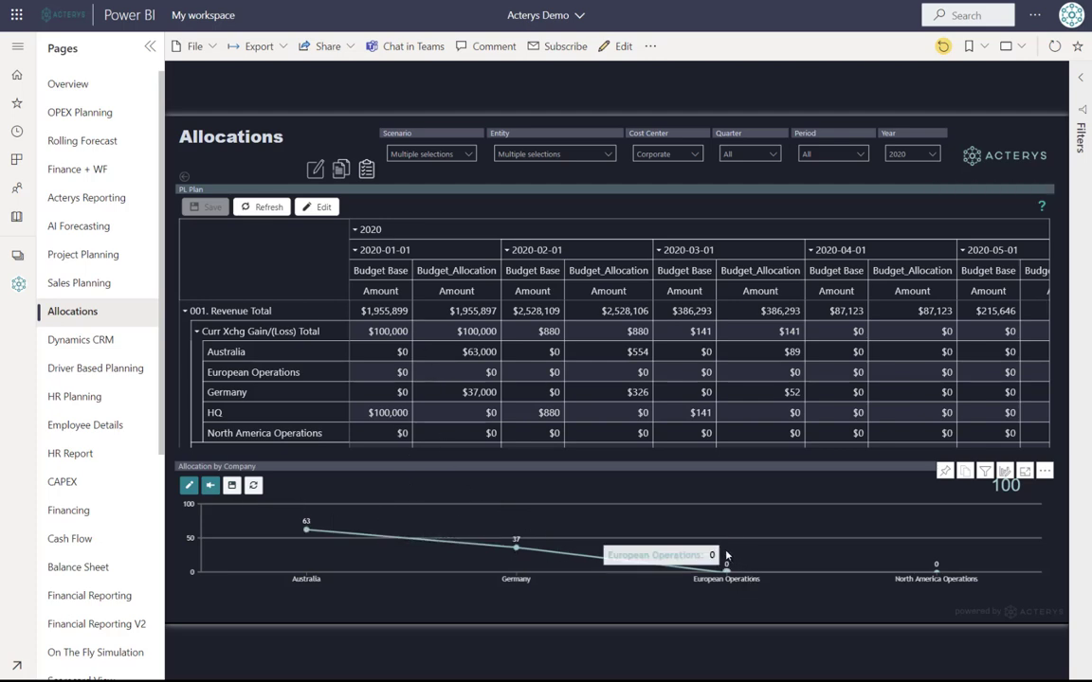
mouse_move(950, 557)
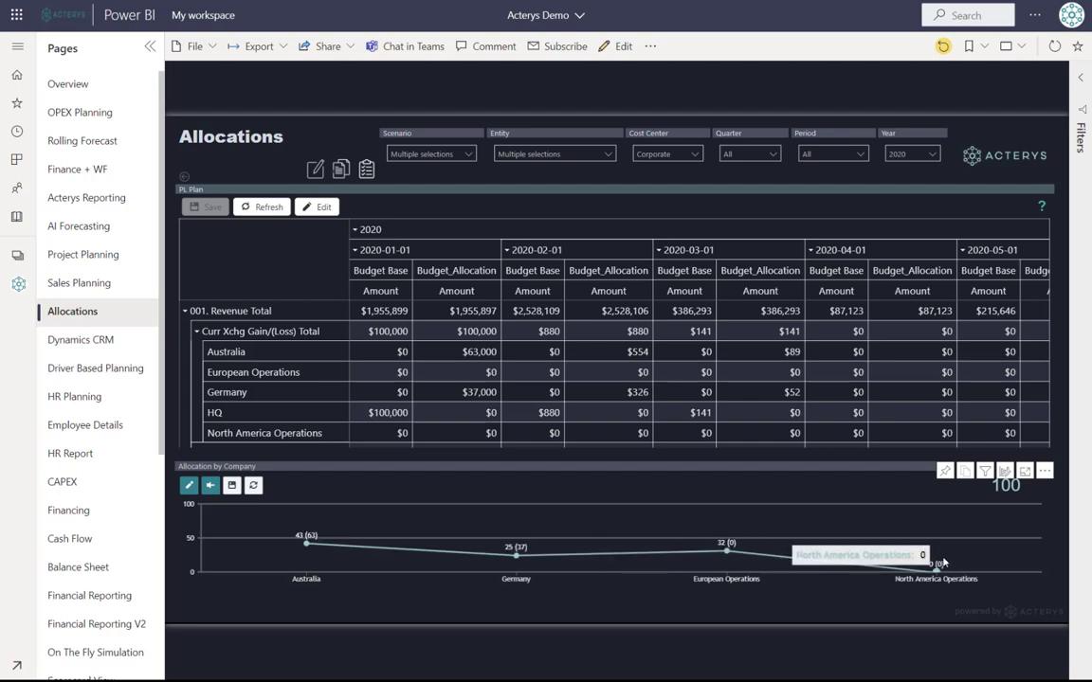
mouse_move(516, 550)
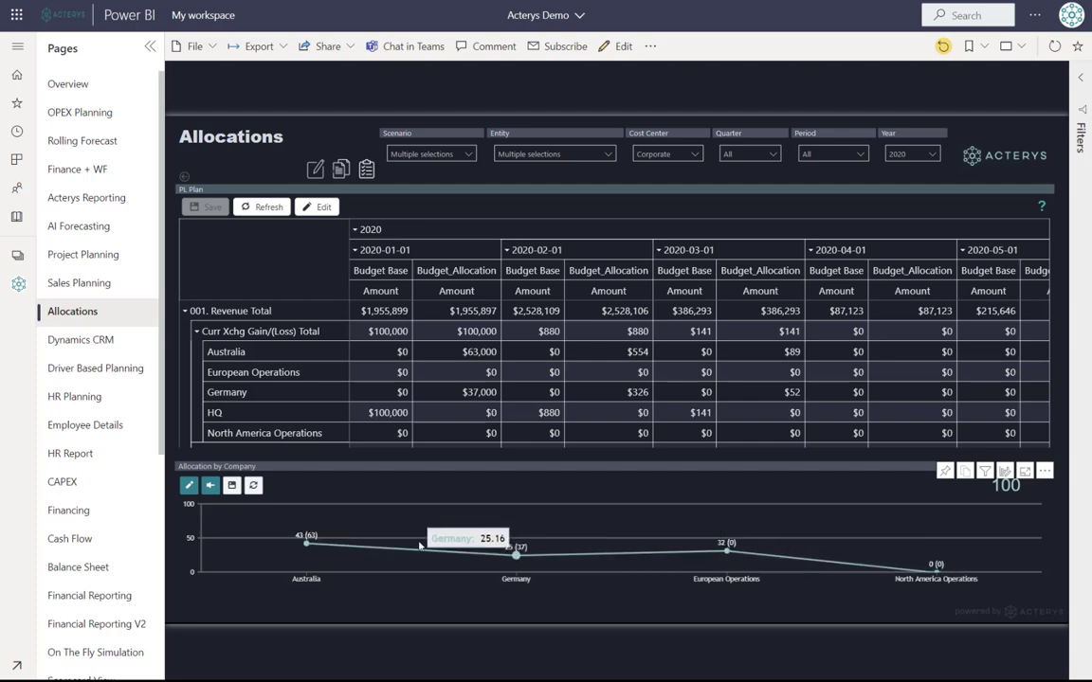
mouse_move(929, 558)
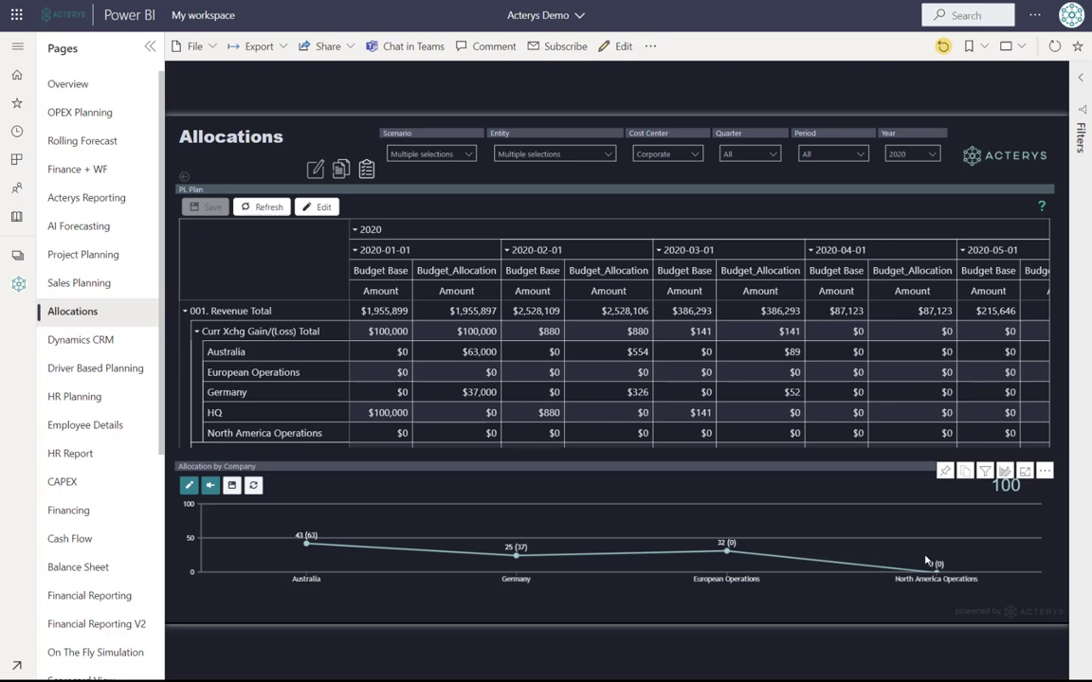
mouse_move(728, 551)
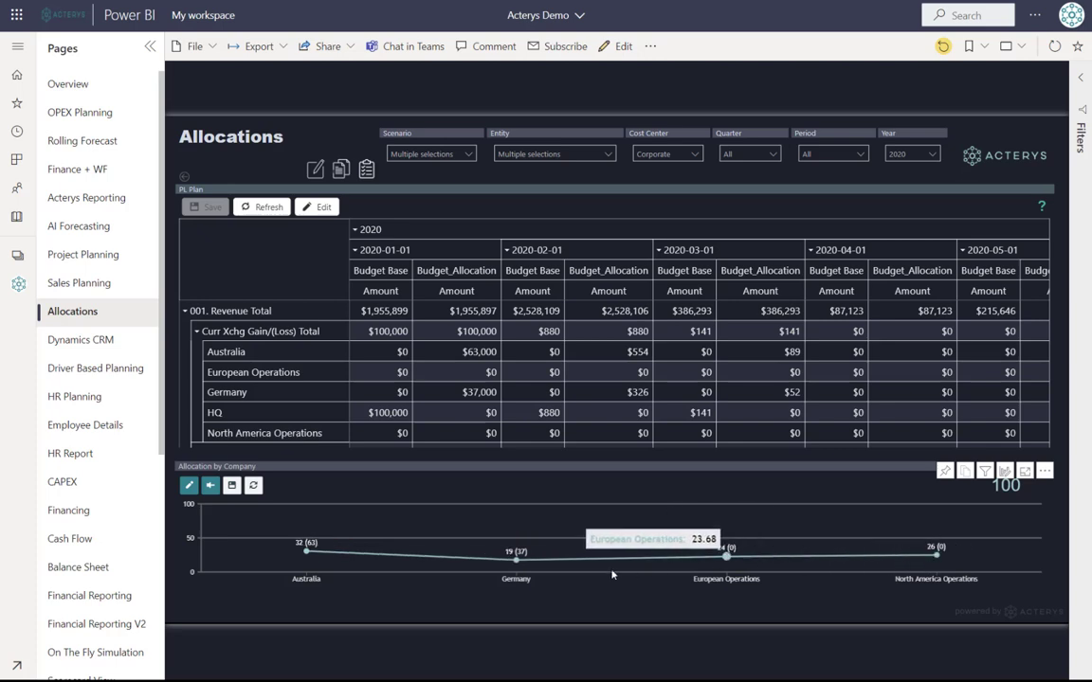
mouse_move(360, 643)
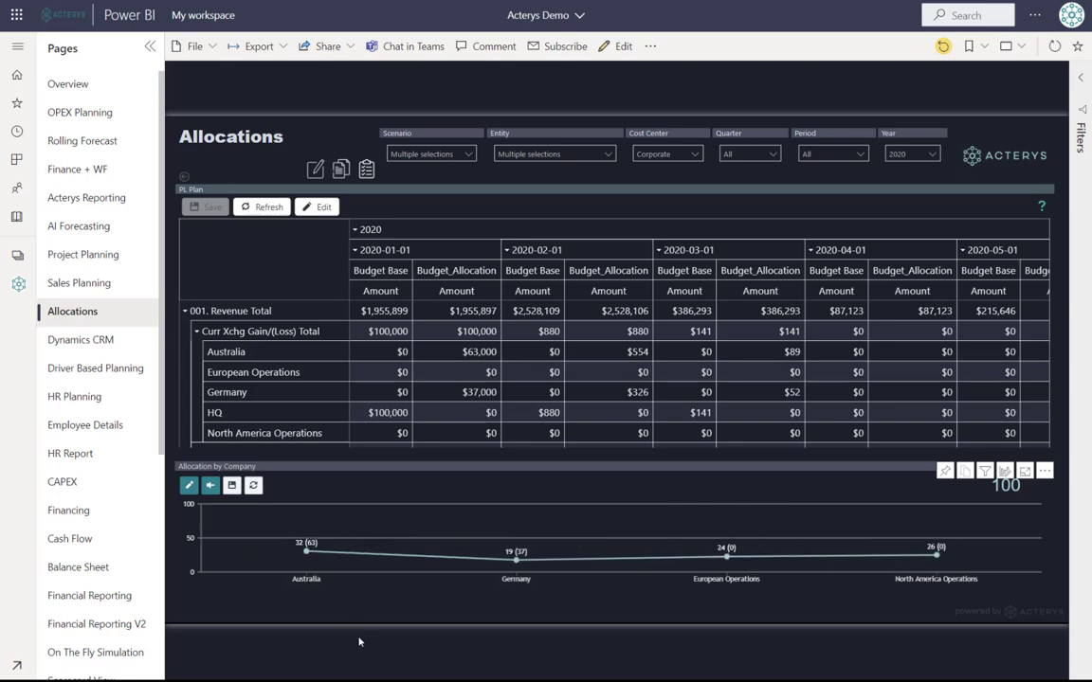
Save the 32/19/24/28 company allocation to splash it back and acknowledge the four-success message.
left_click(204, 206)
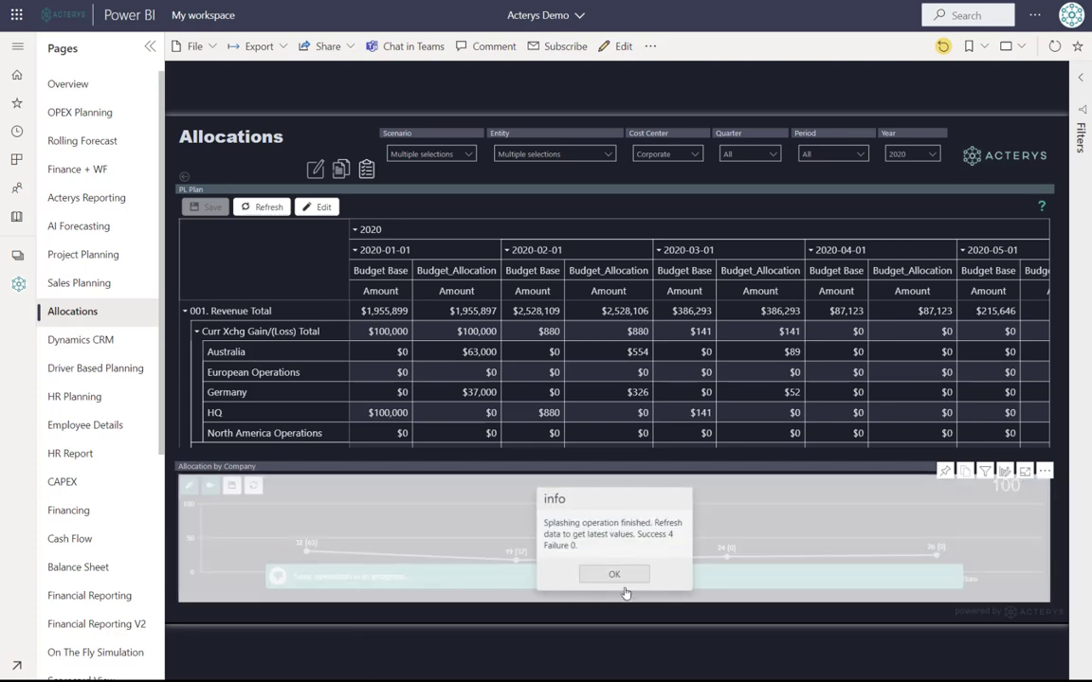
left_click(614, 572)
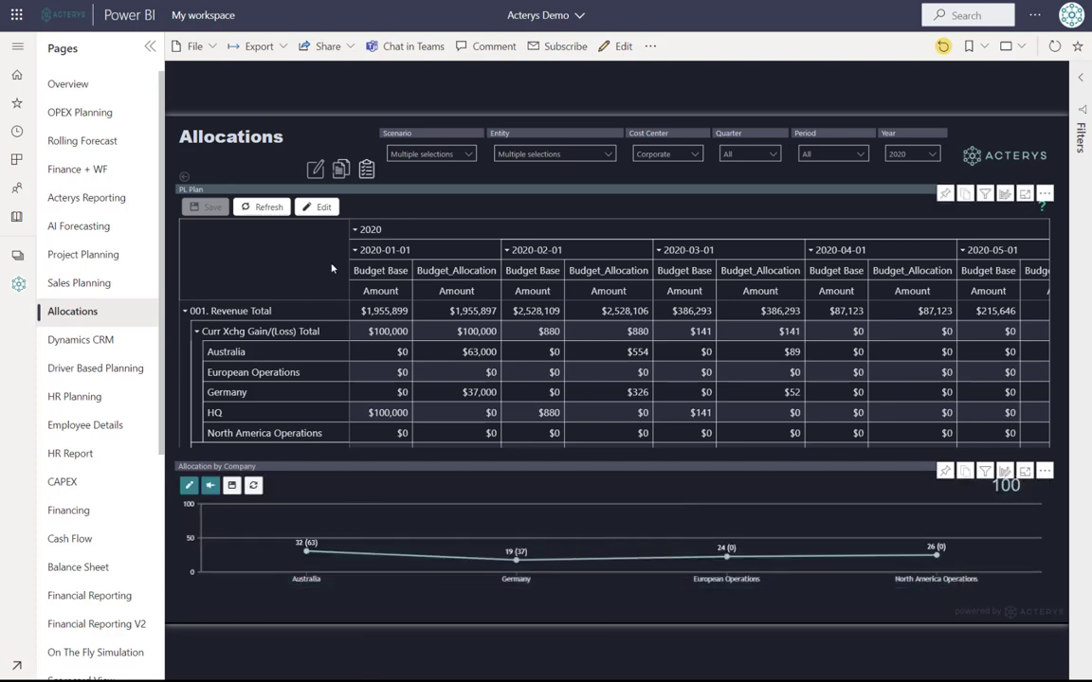
Refresh the Acterys visual so the table shows the splashed Budget_Allocation values, e.g. Australia $31,683.
left_click(269, 206)
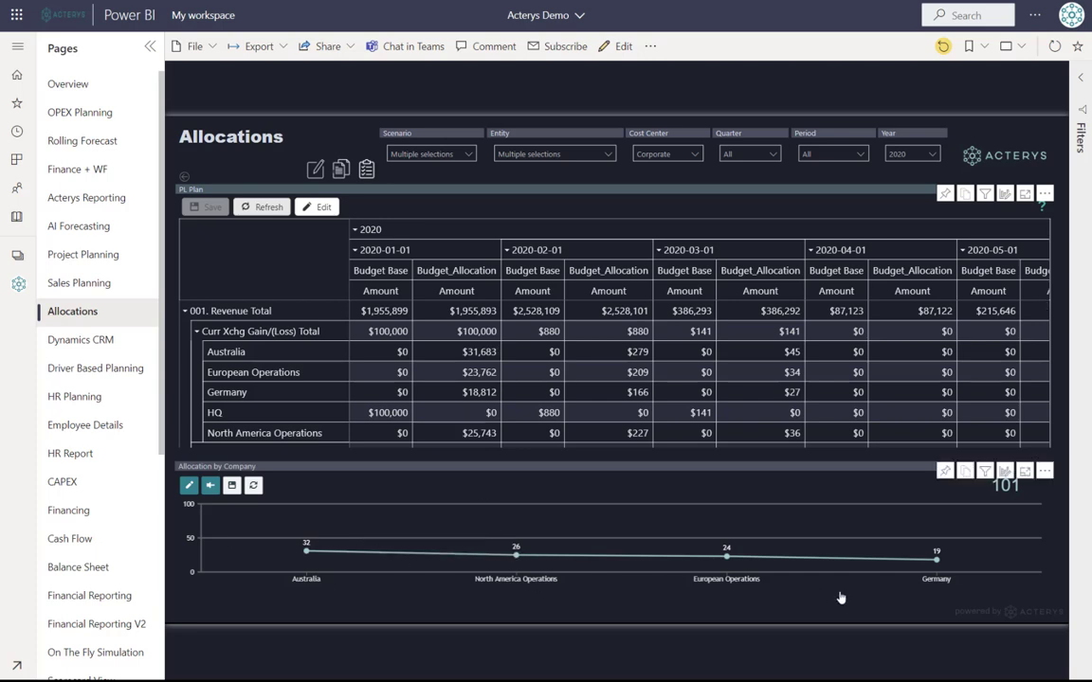
mouse_move(305, 552)
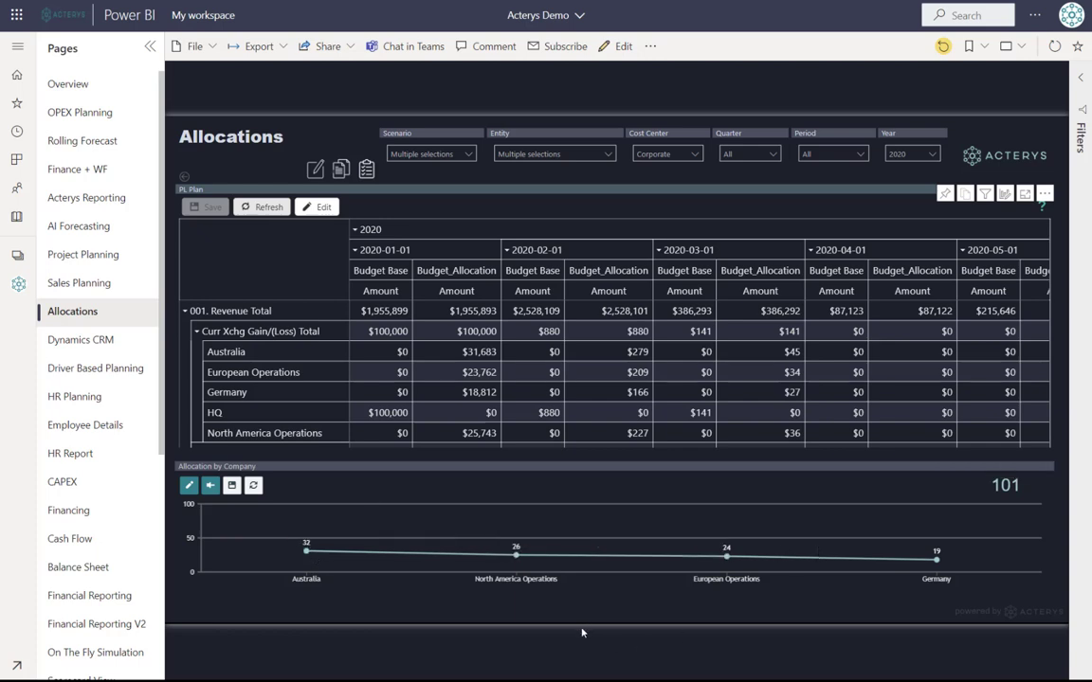
mouse_move(91, 396)
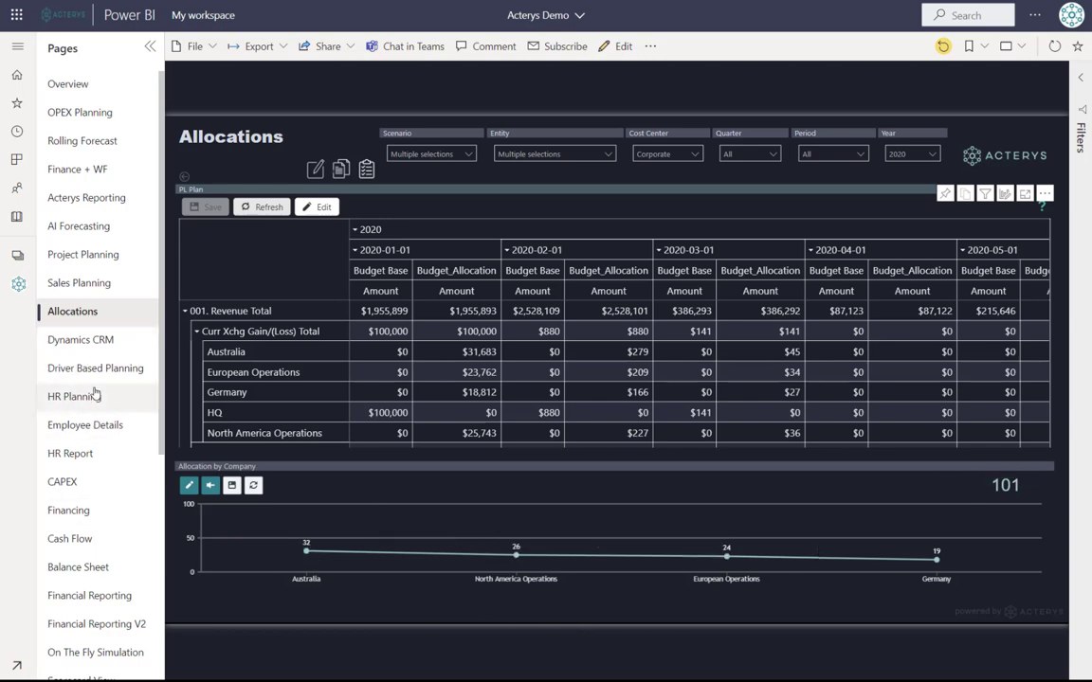
mouse_move(74, 396)
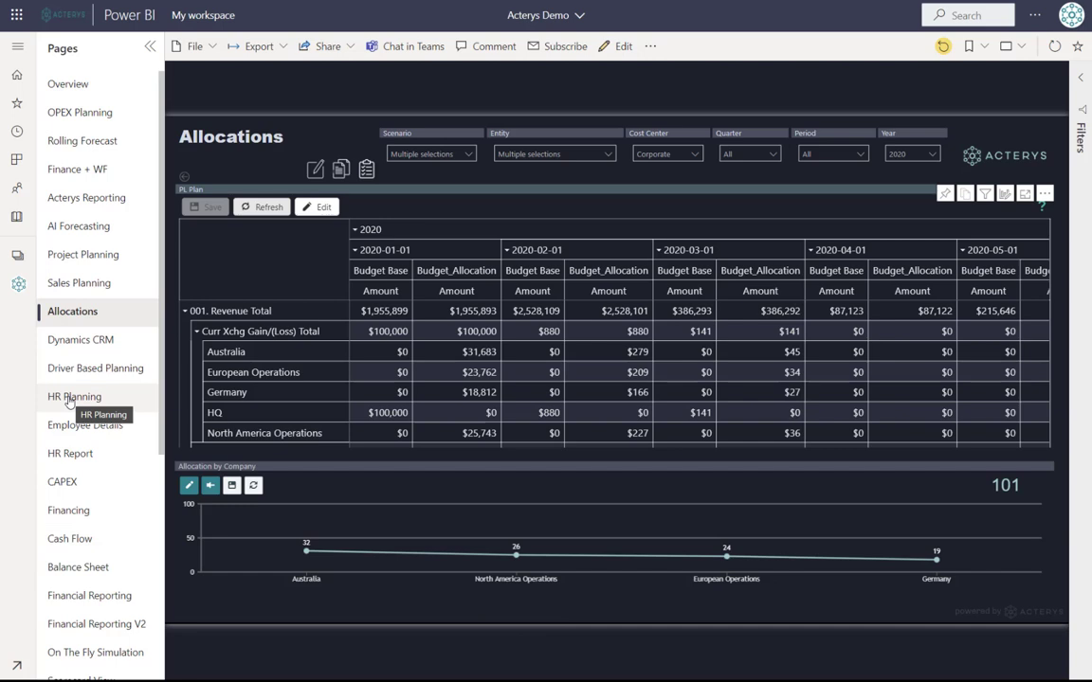
mouse_move(167, 466)
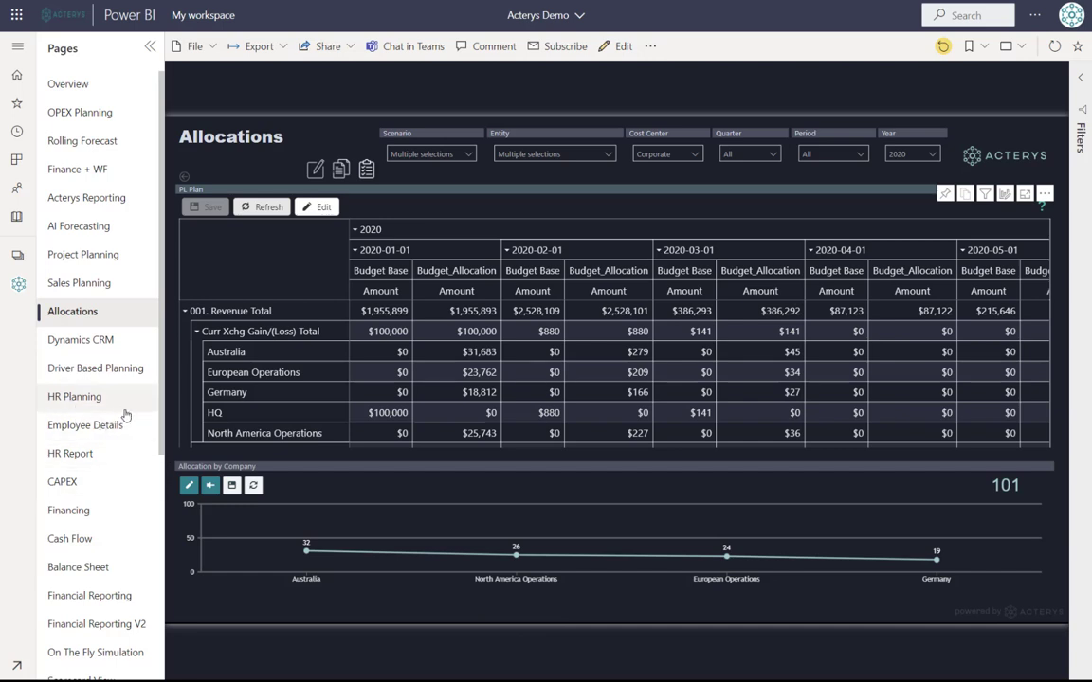
mouse_move(78, 283)
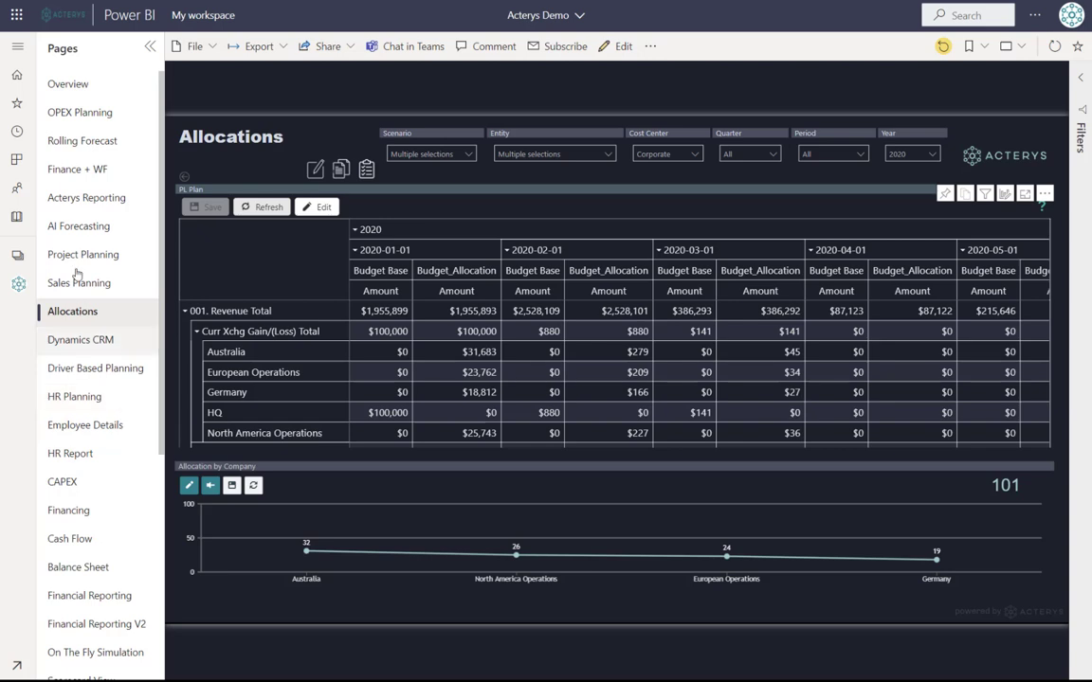
left_click(88, 198)
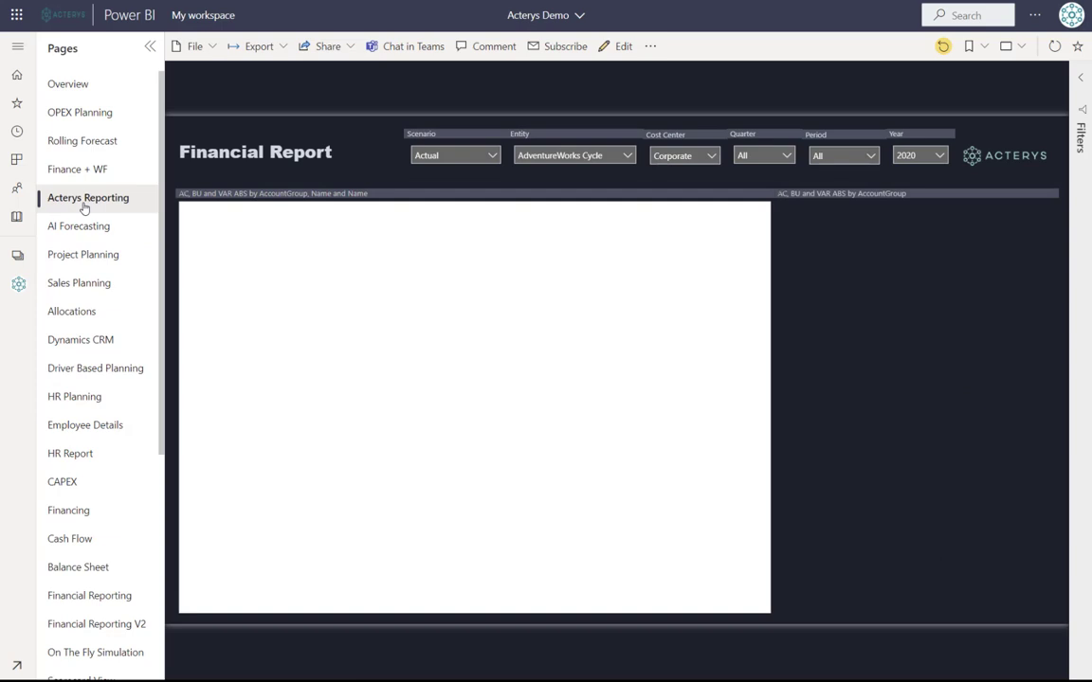
left_click(87, 197)
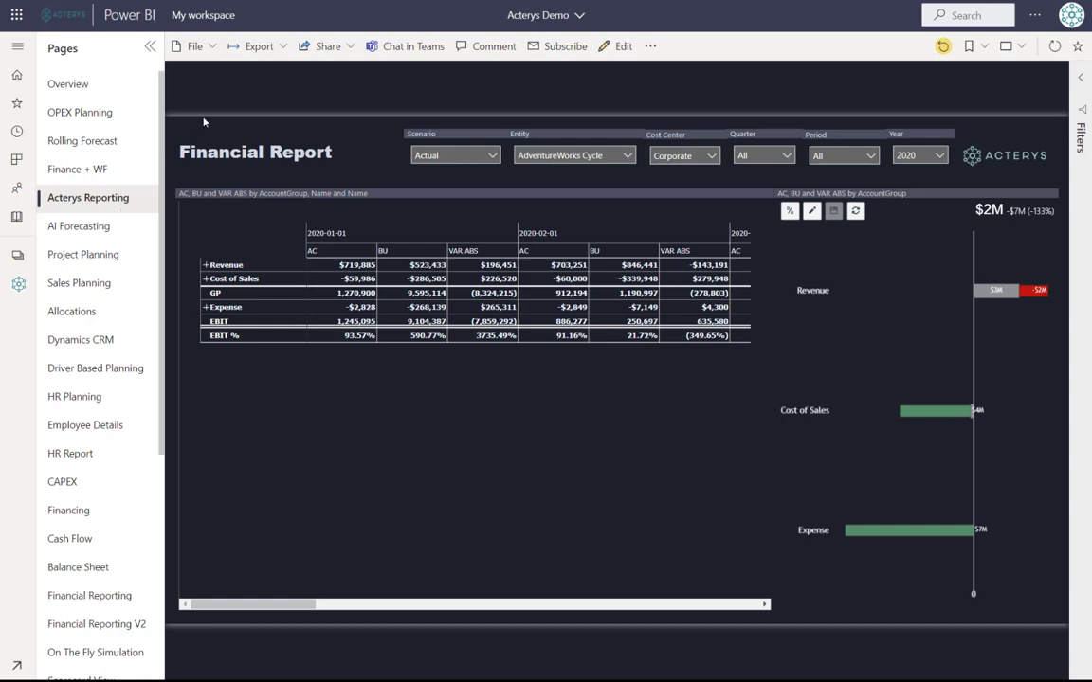
mouse_move(110, 257)
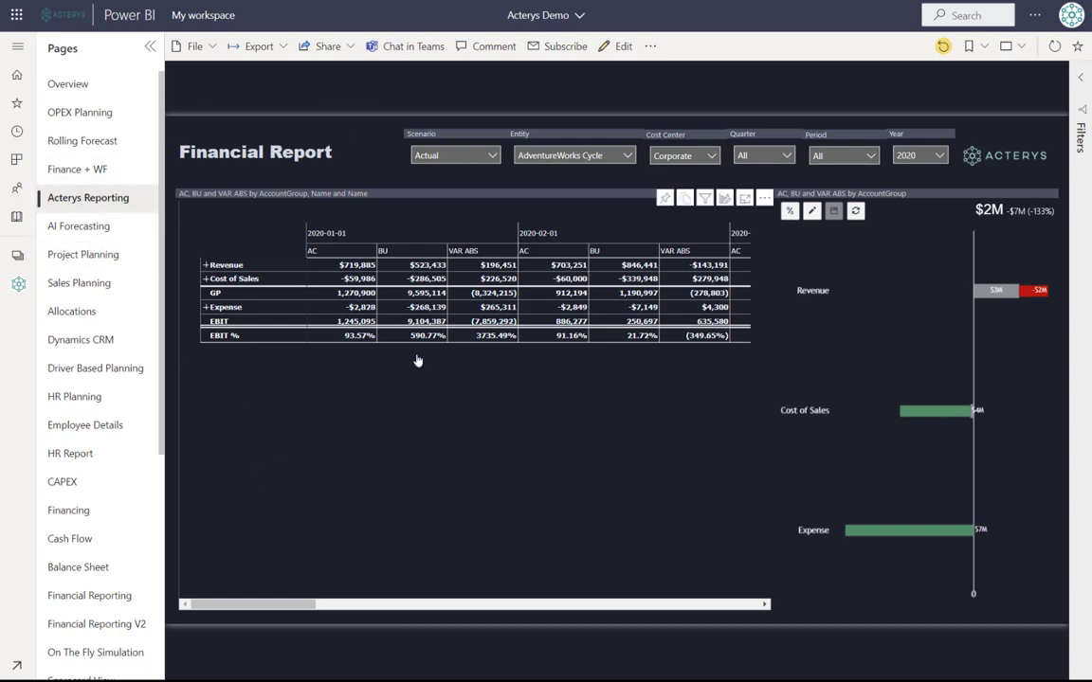
mouse_move(288, 511)
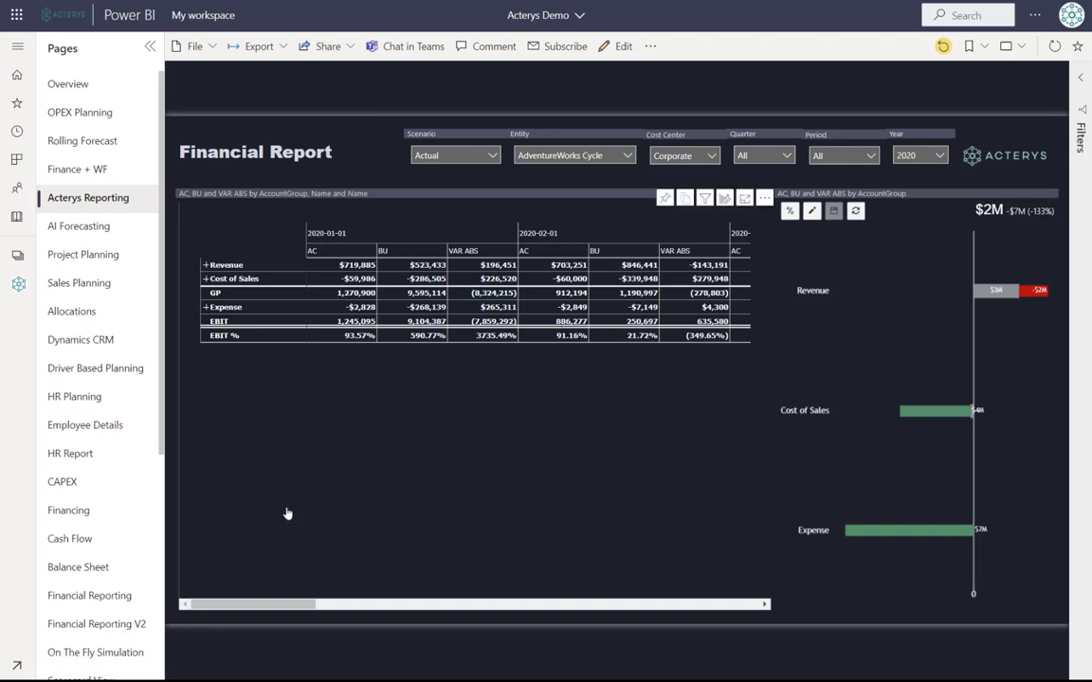
mouse_move(273, 455)
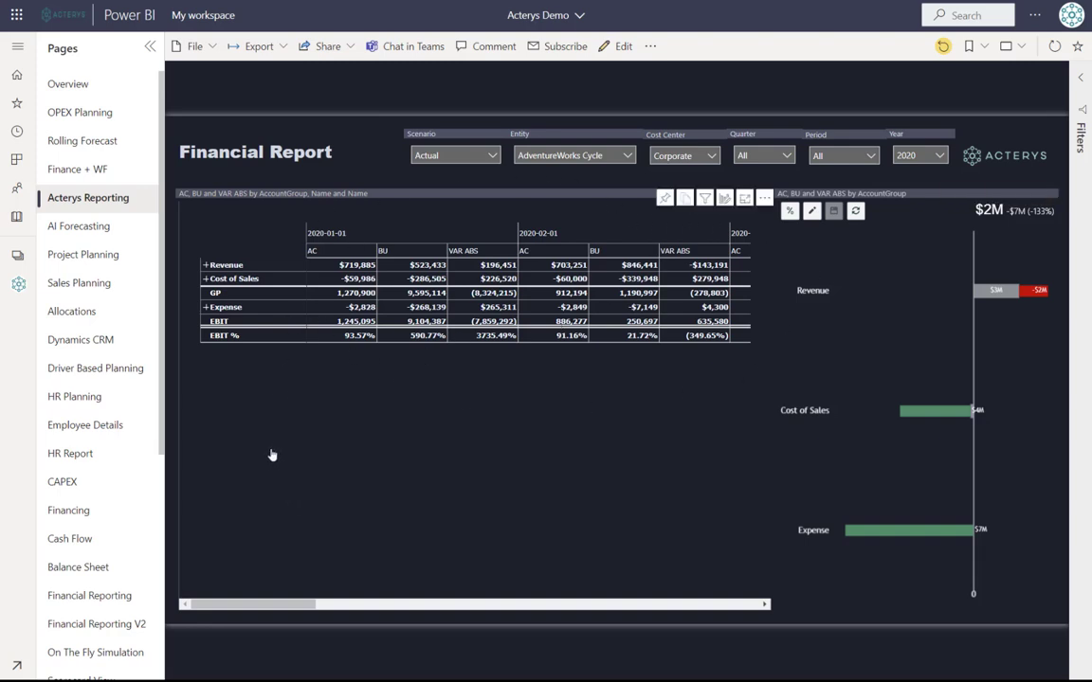
mouse_move(209, 301)
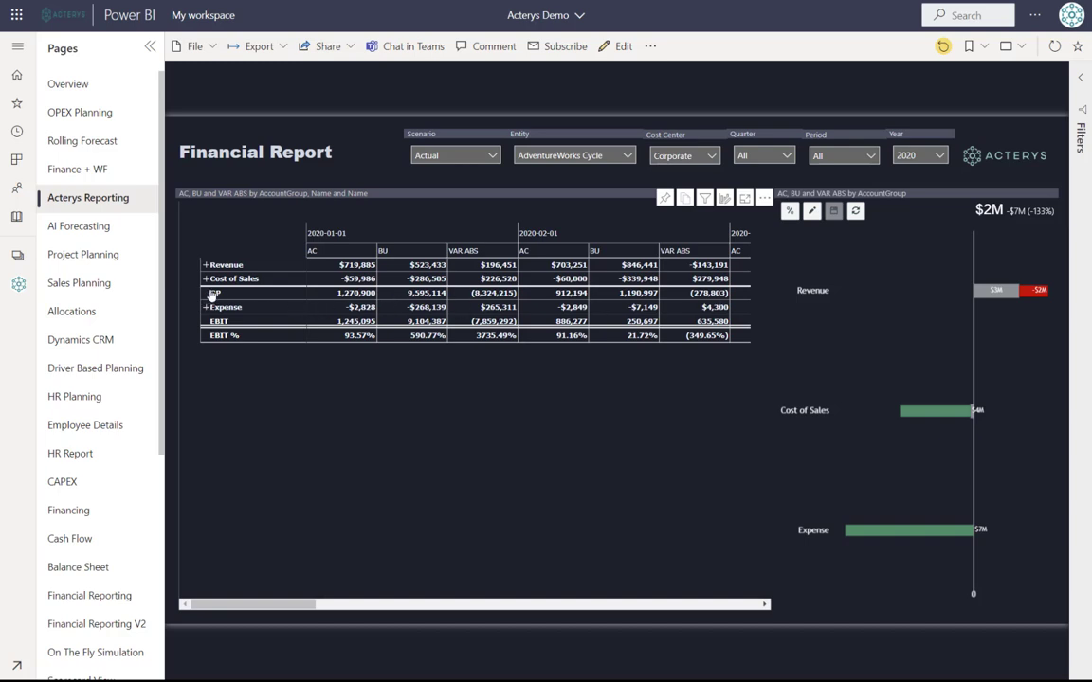
mouse_move(262, 298)
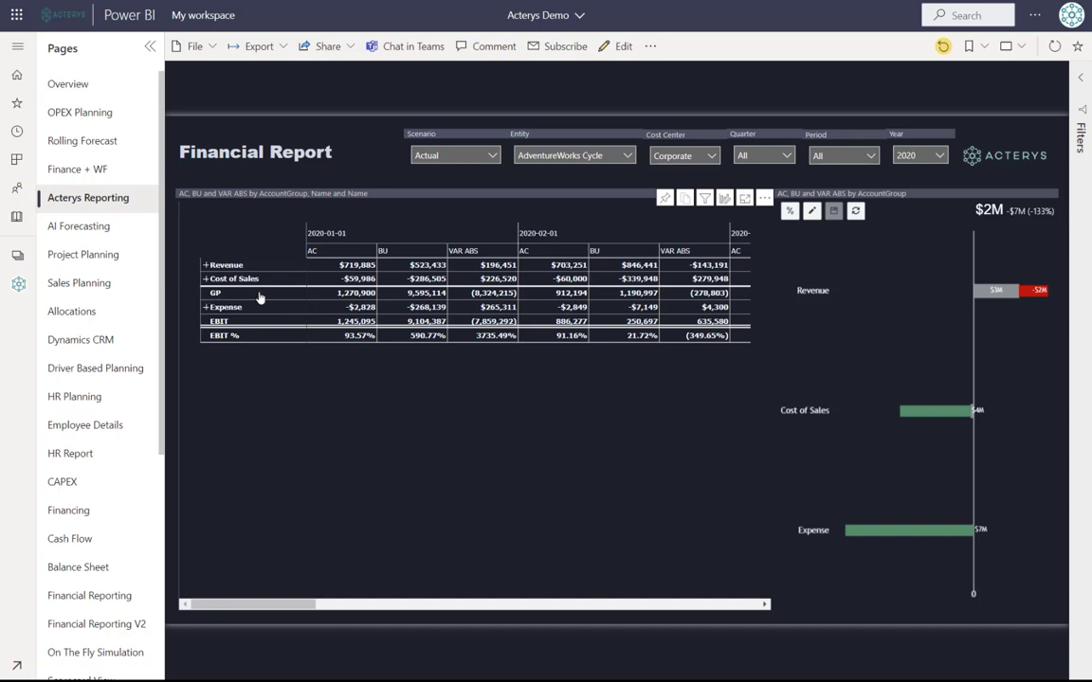
mouse_move(279, 341)
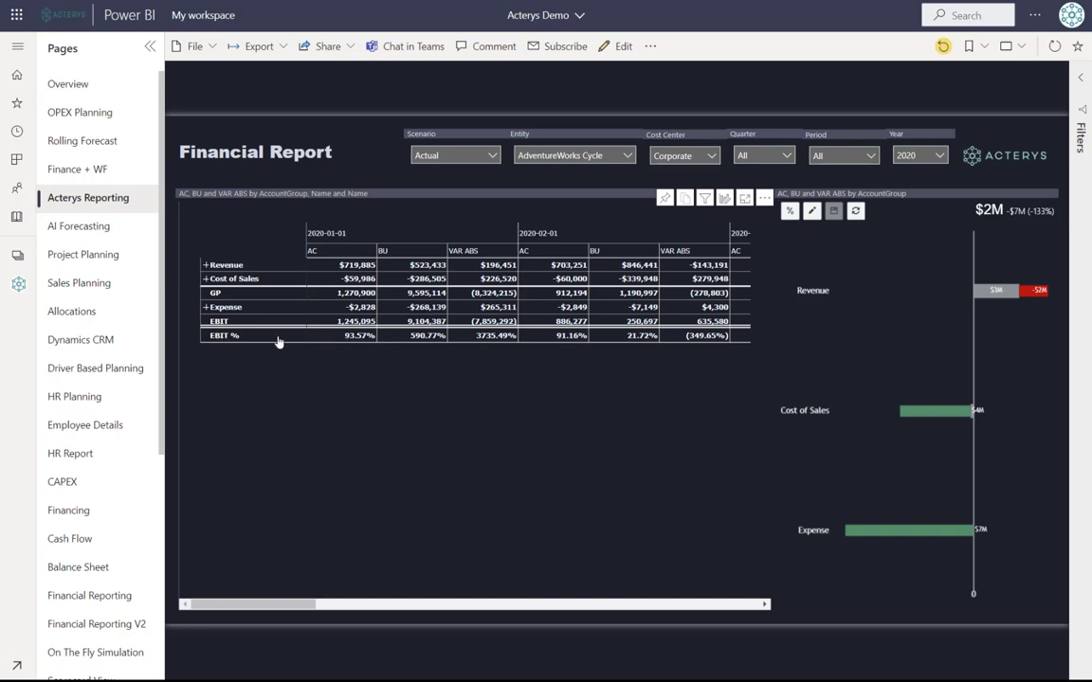
mouse_move(267, 307)
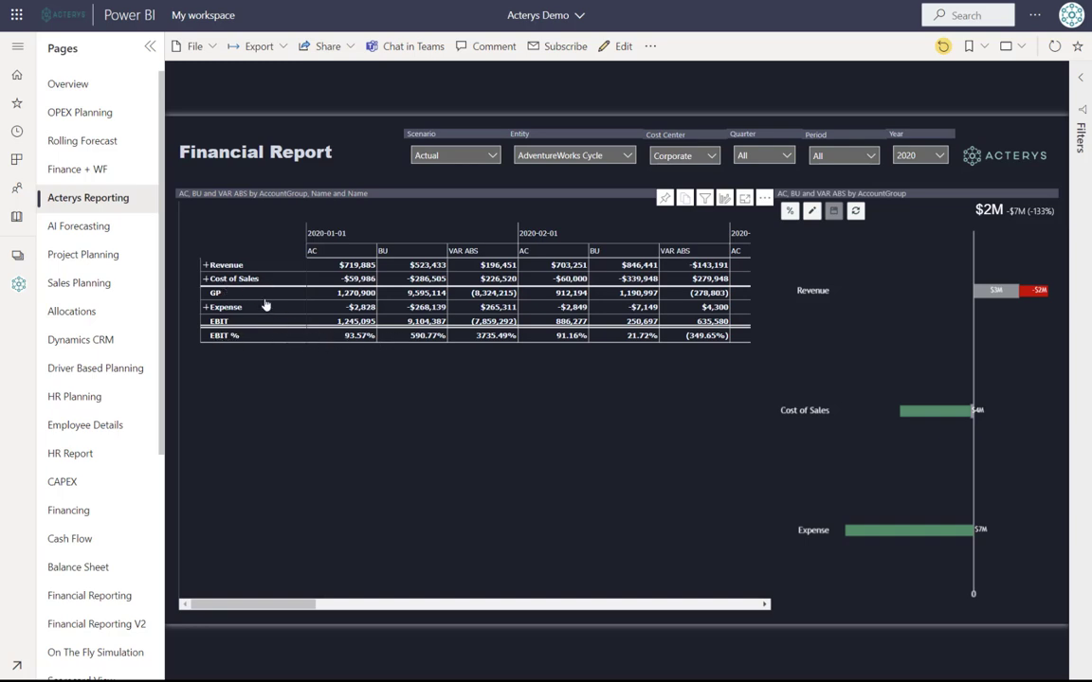
mouse_move(749, 214)
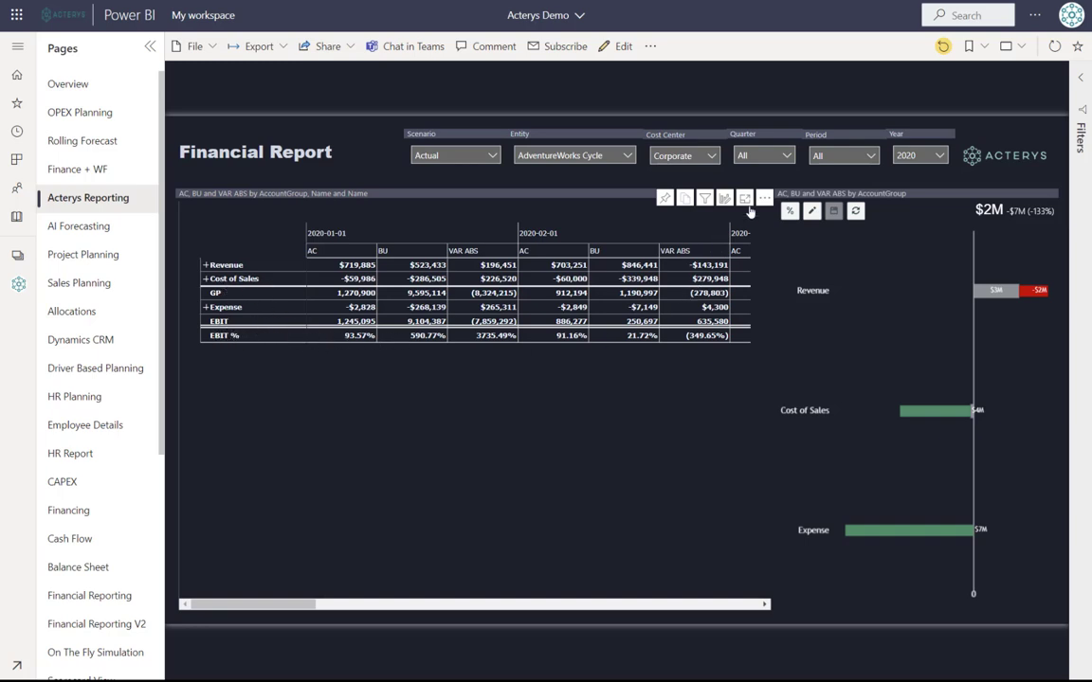
left_click(764, 199)
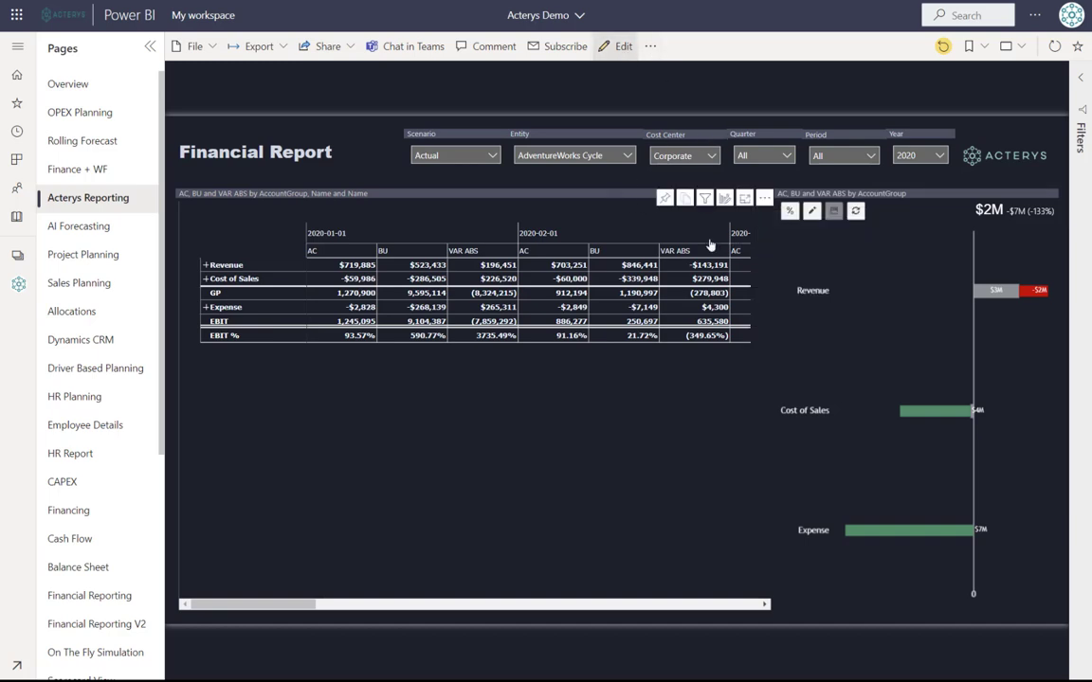
Switch the report to edit mode and launch the Acterys row editor for the account table.
left_click(622, 46)
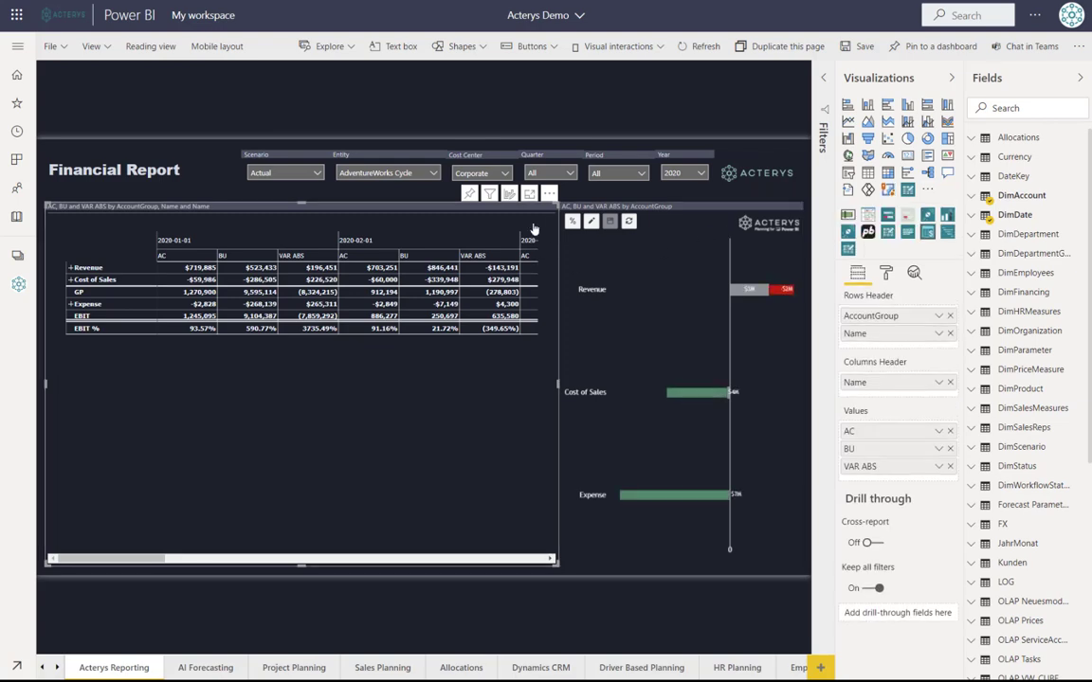
left_click(550, 193)
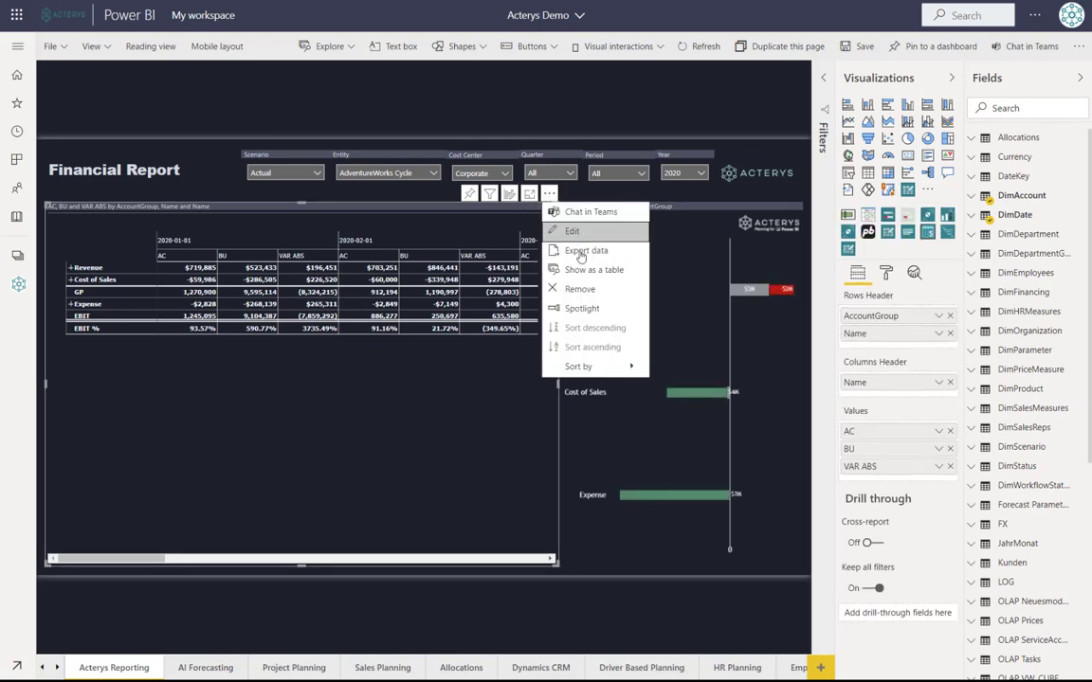
left_click(593, 269)
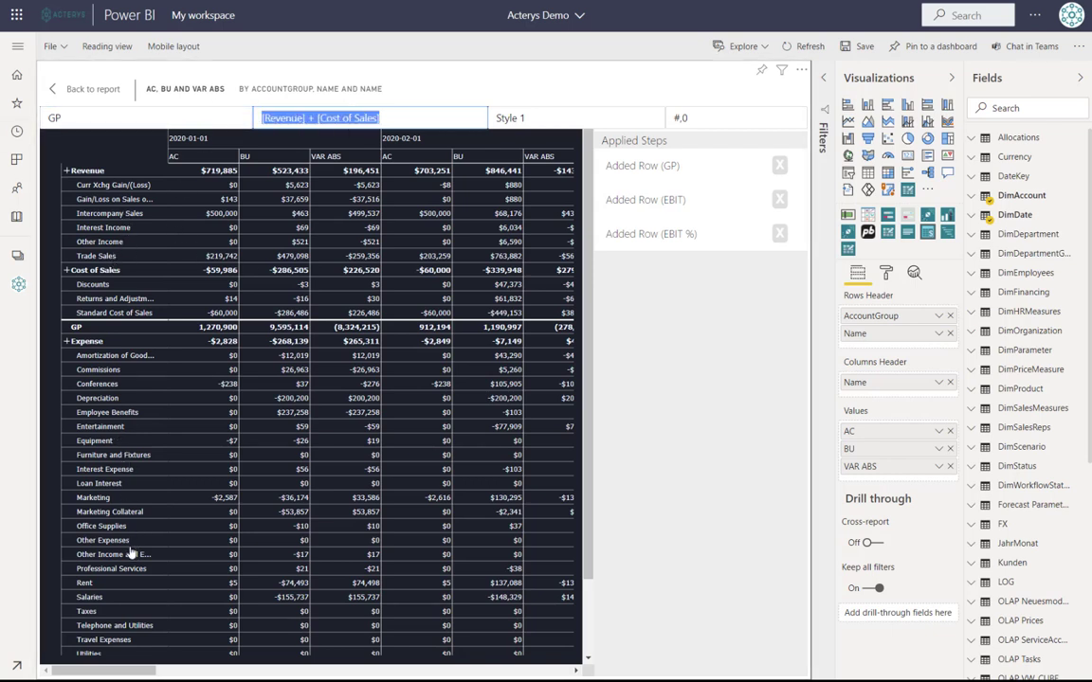
mouse_move(106, 285)
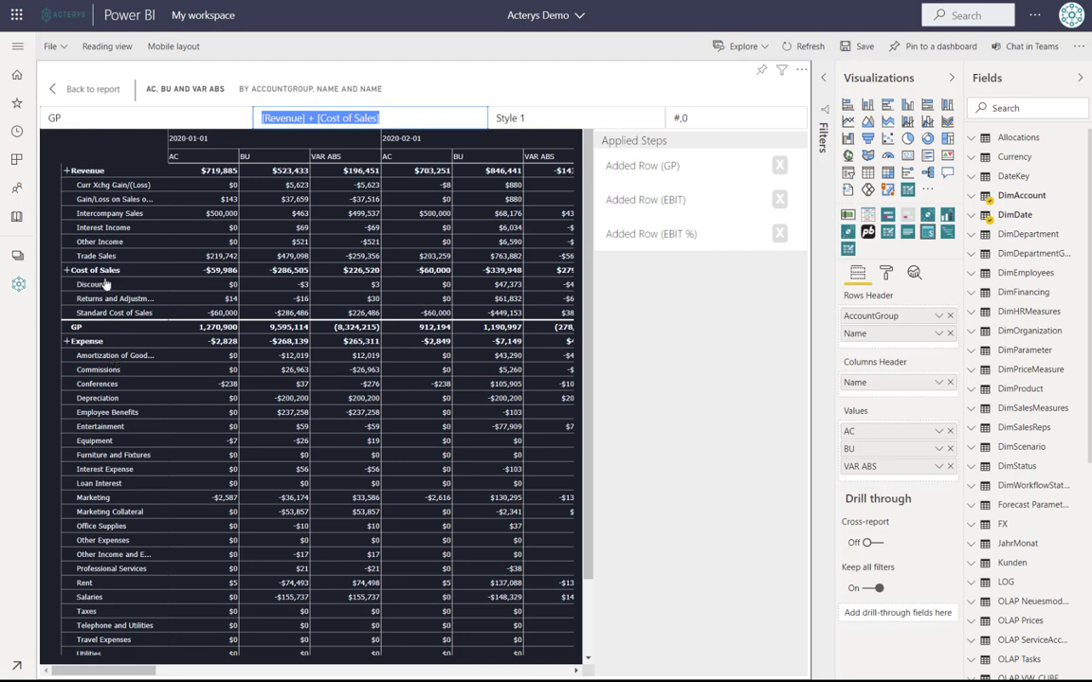
mouse_move(104, 174)
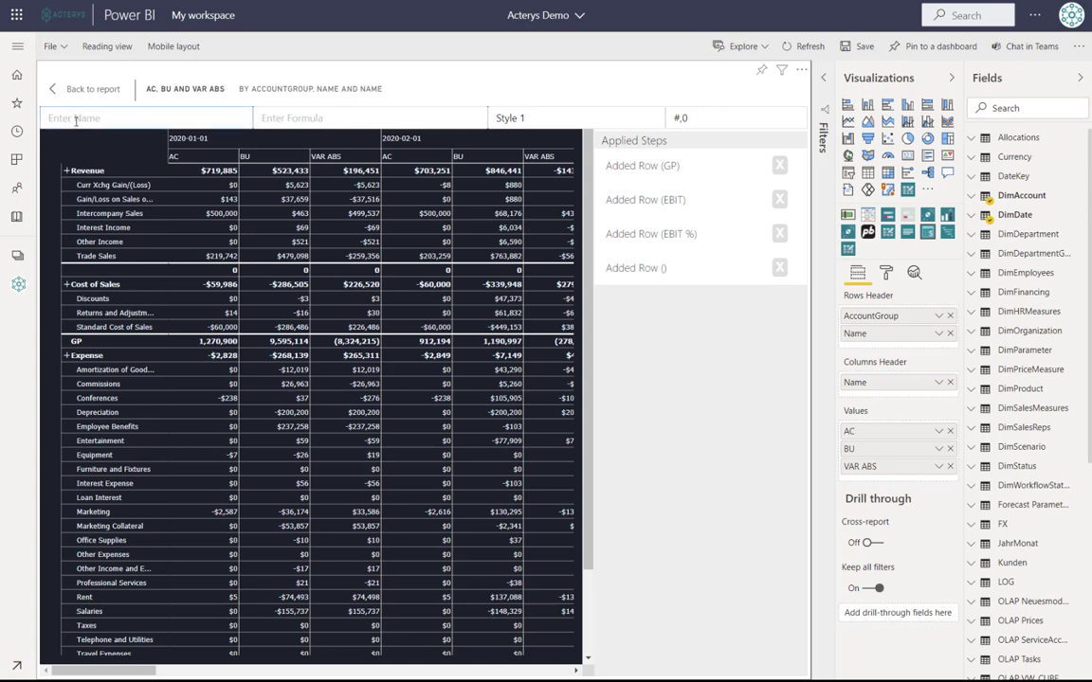
Create a row named Demo with the formula [Revenue] + [Cost of Sales].
type("Demo")
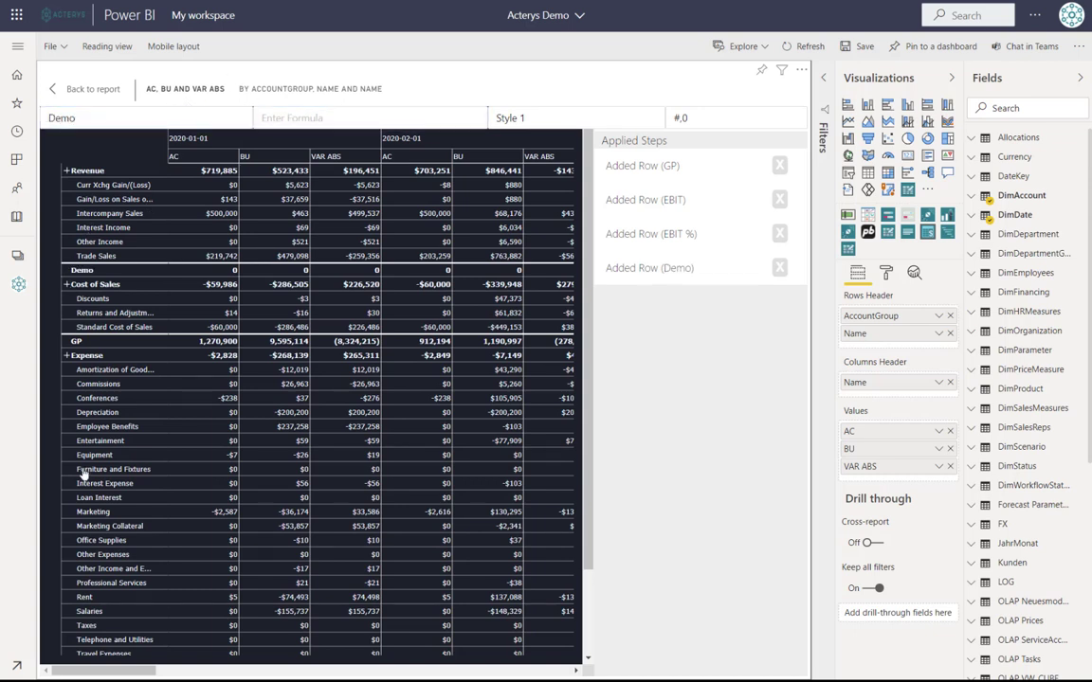
mouse_move(142, 288)
type("[Revenue]")
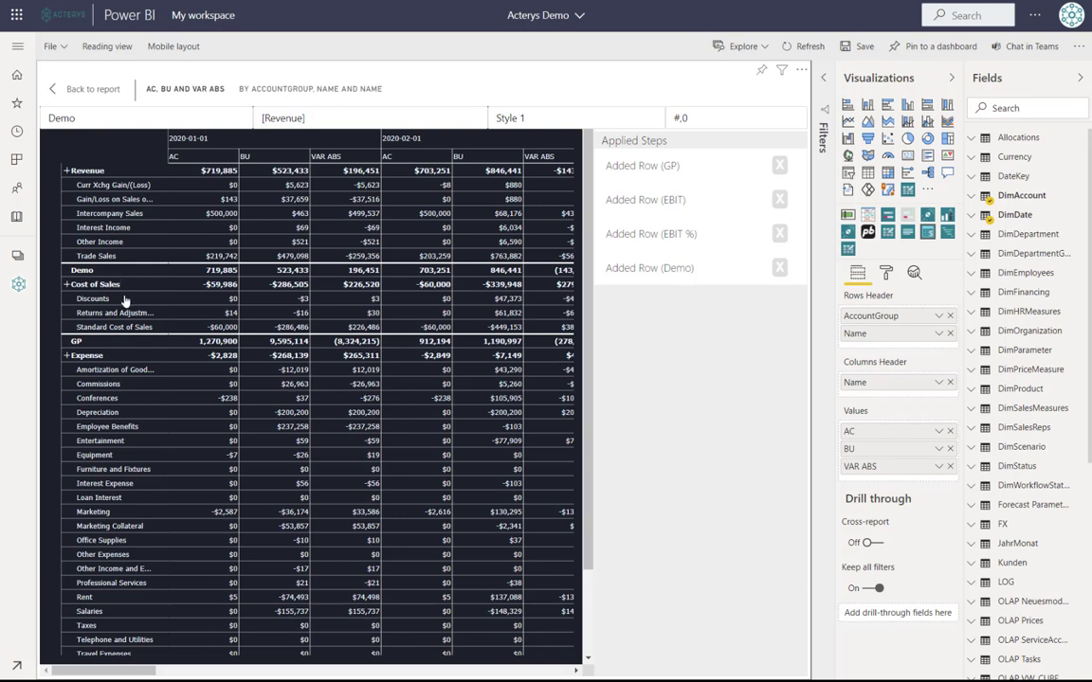
left_click(99, 284)
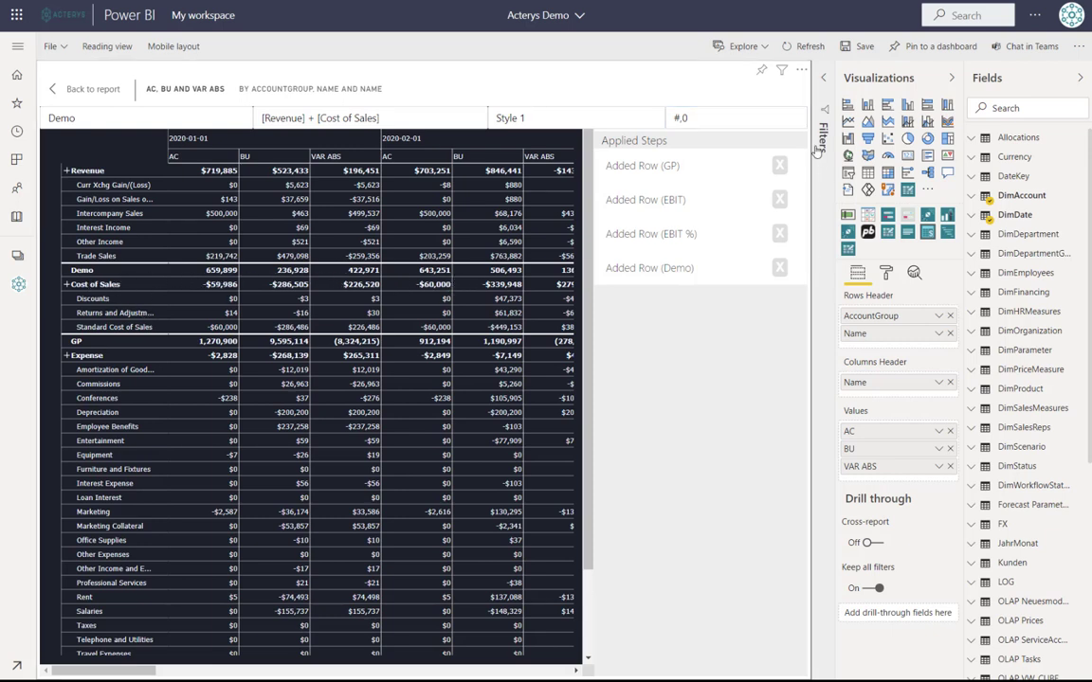
left_click(730, 118)
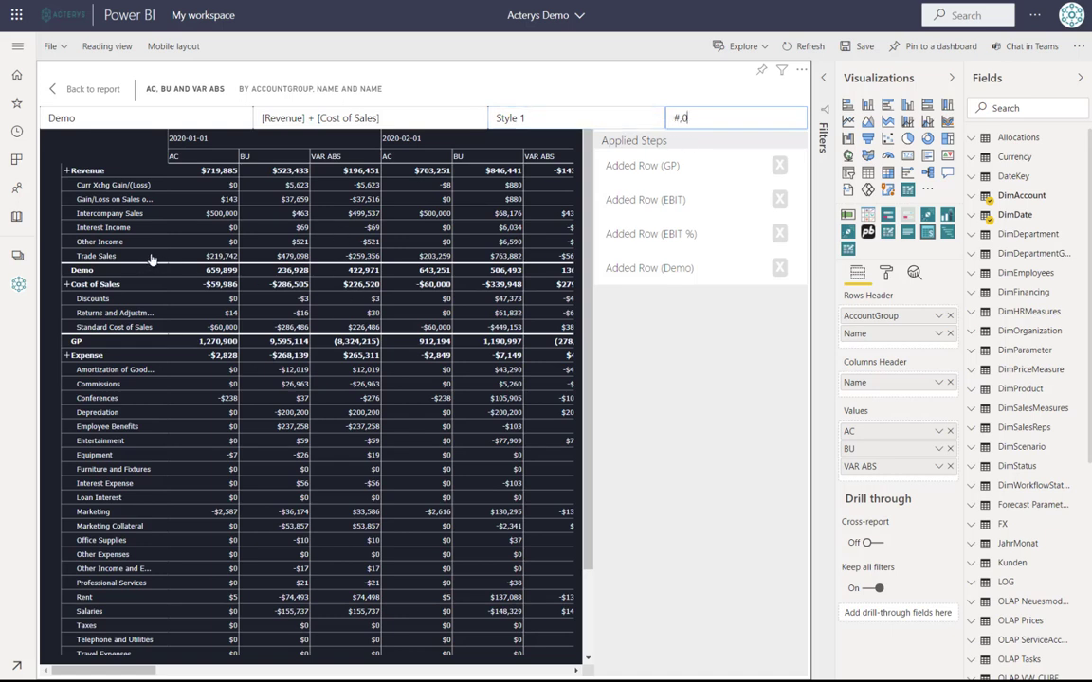
mouse_move(190, 318)
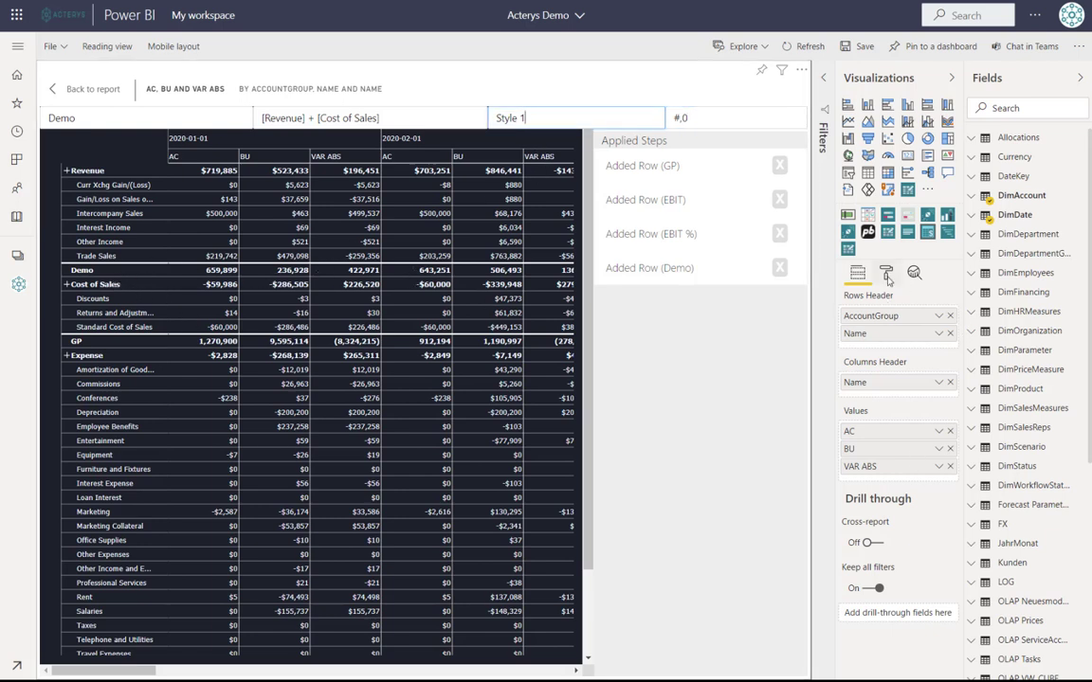
In Custom Style 1 of the Format pane, set Underline to Single with a red underline colour.
left_click(887, 273)
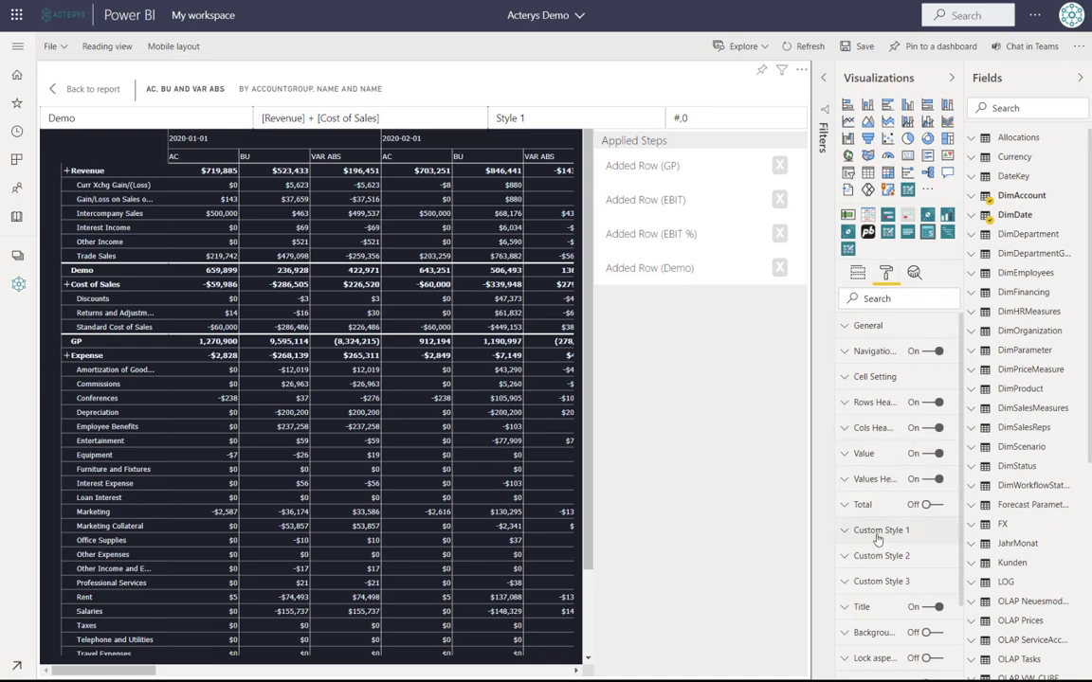
left_click(875, 531)
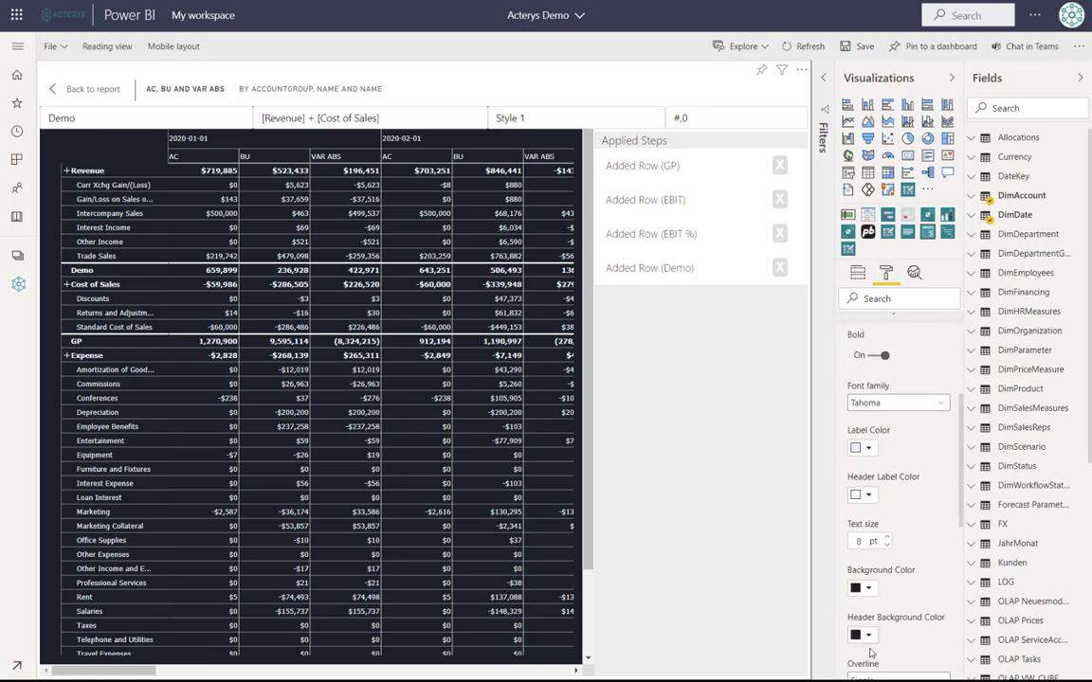
mouse_move(868, 582)
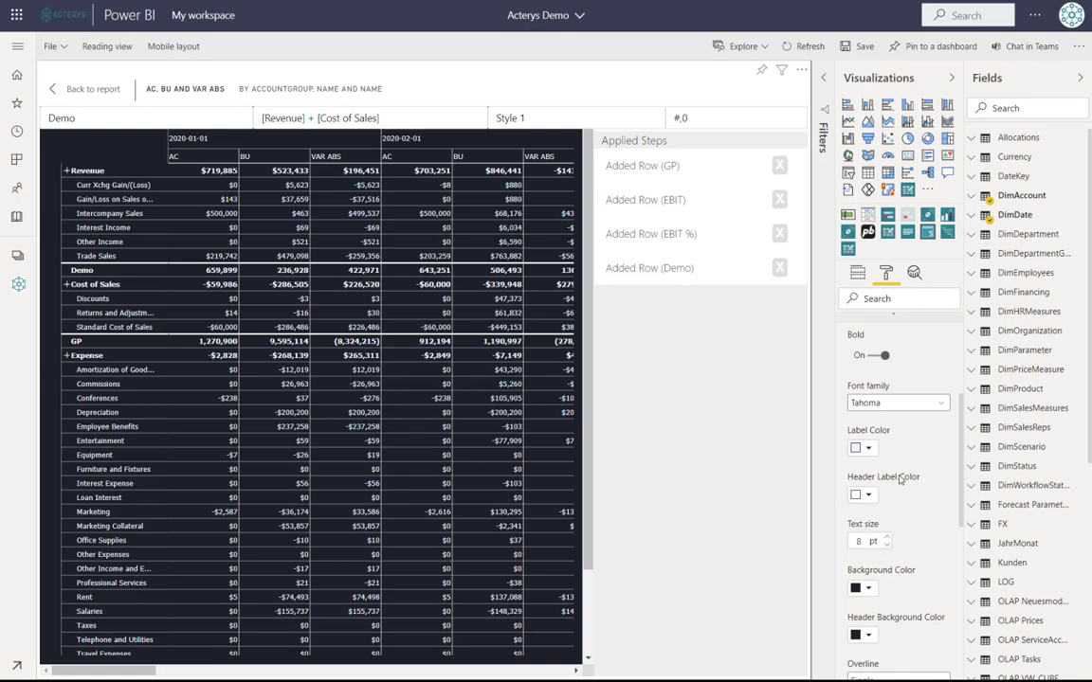
scroll("down", 3)
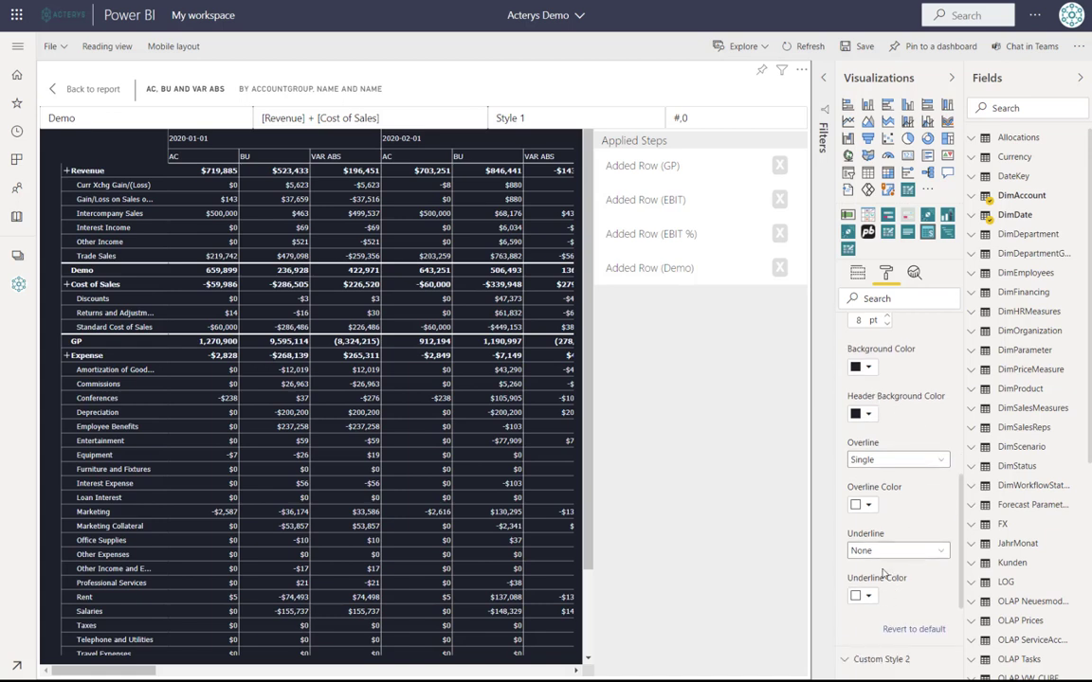
left_click(897, 550)
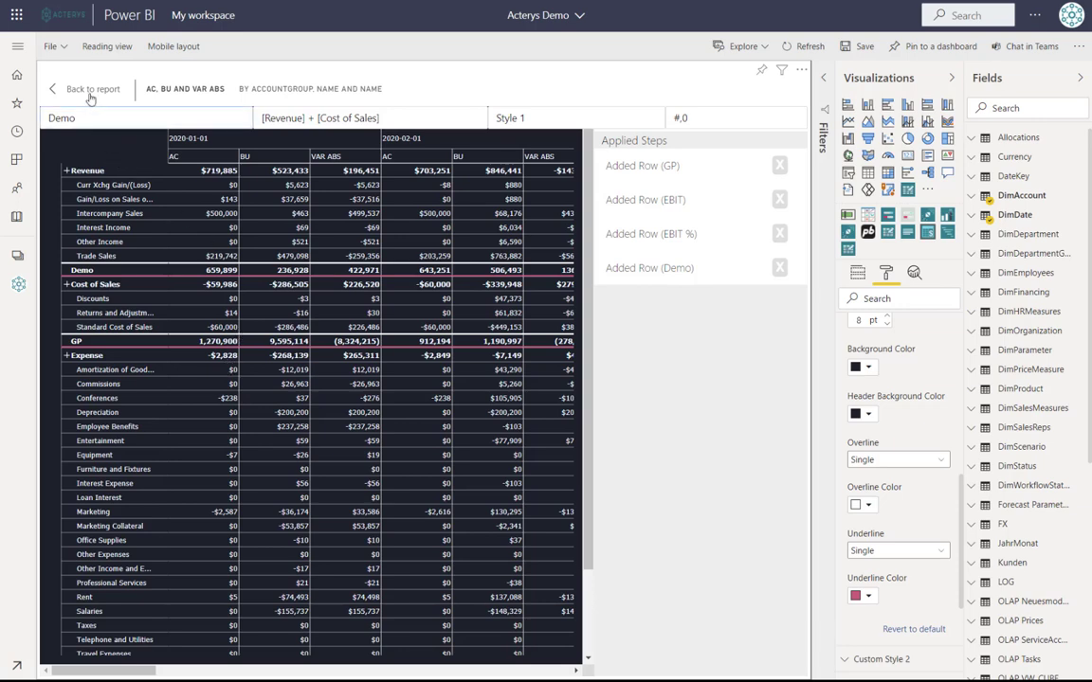
Go back to the Financial Report page and toggle Revenue open and closed to review the Demo row.
left_click(91, 89)
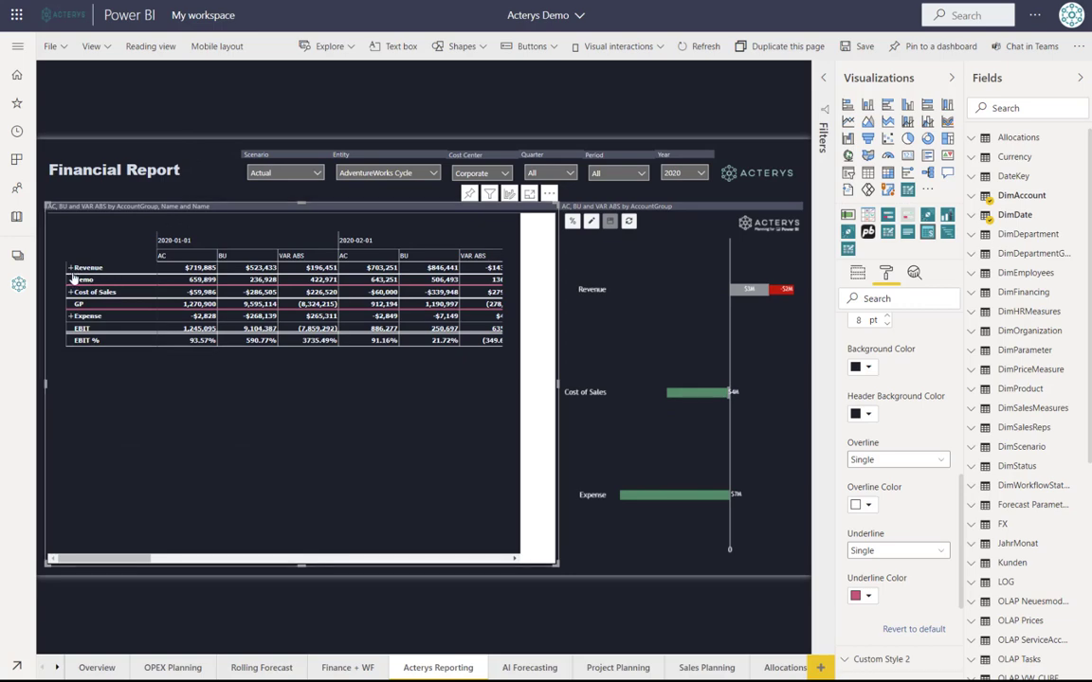
left_click(68, 269)
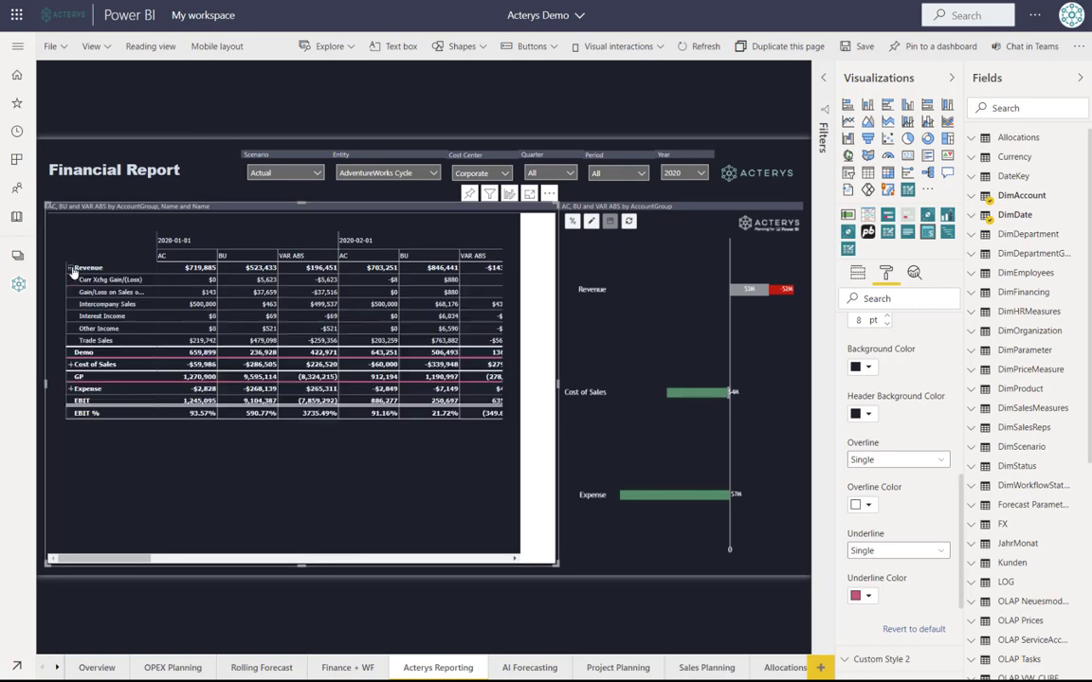
left_click(68, 268)
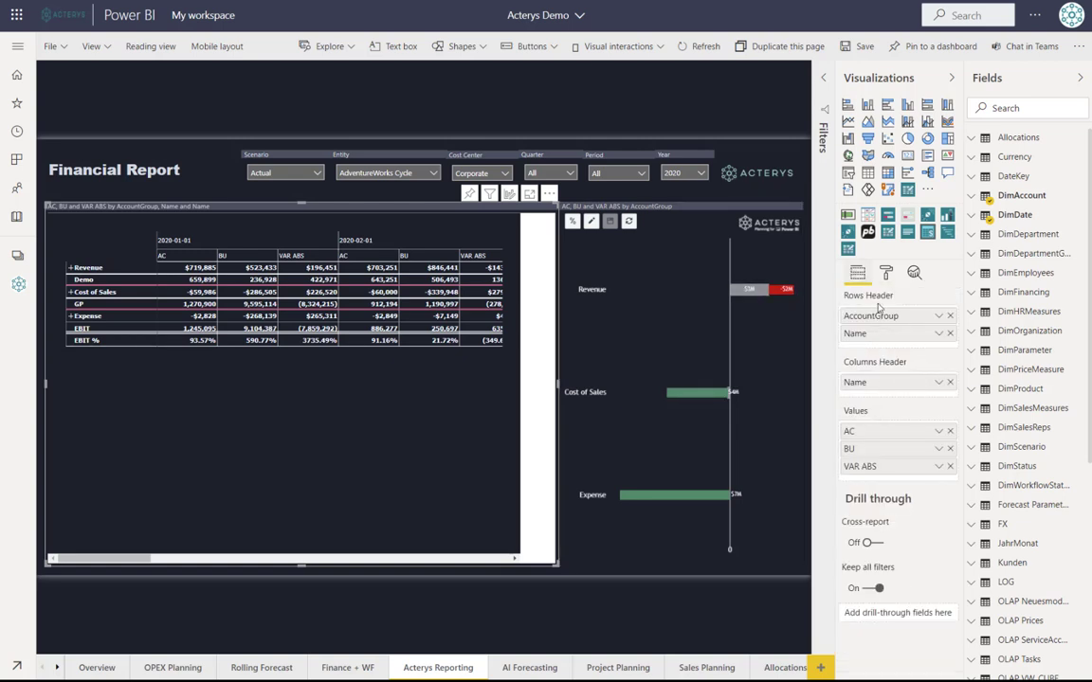
mouse_move(1066, 428)
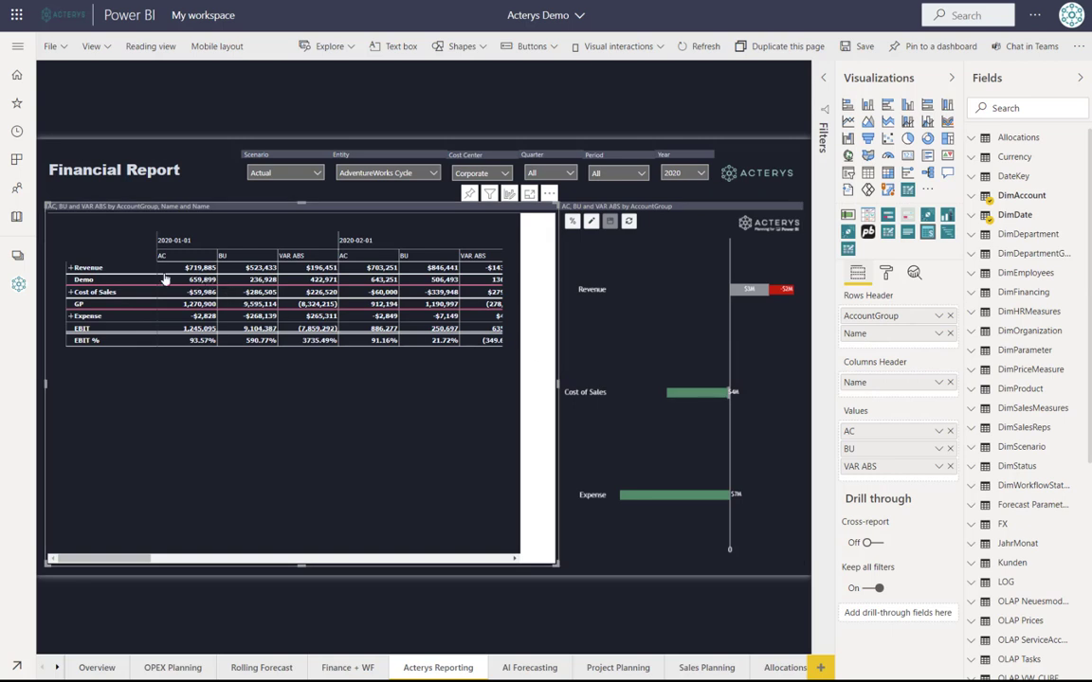
mouse_move(910, 349)
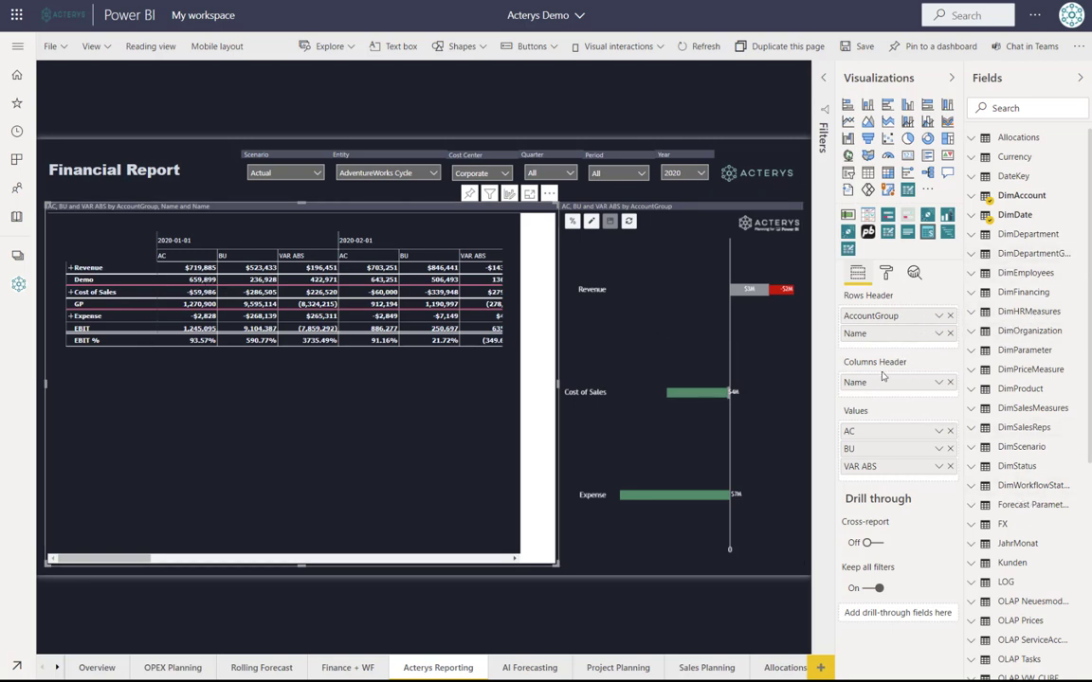
mouse_move(406, 291)
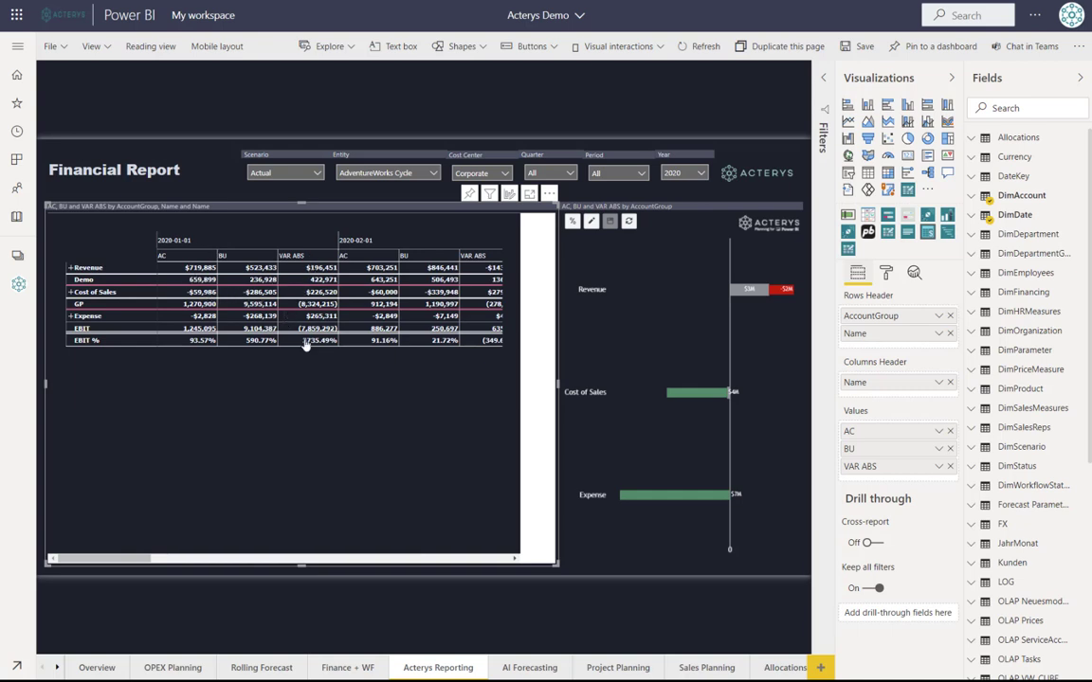
mouse_move(364, 337)
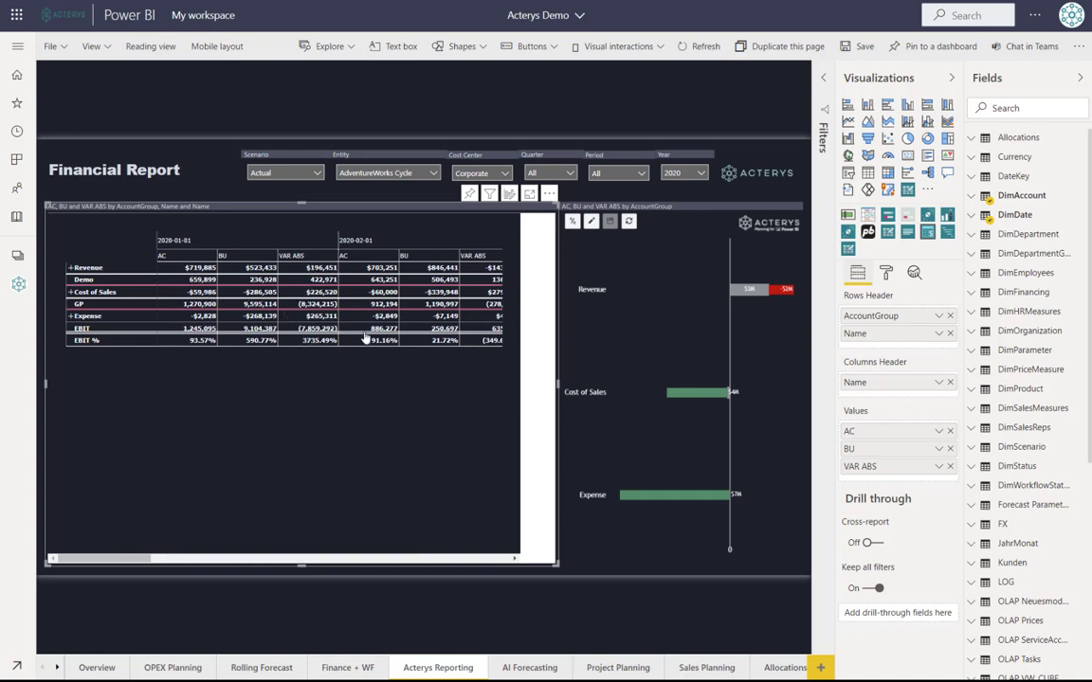
mouse_move(125, 295)
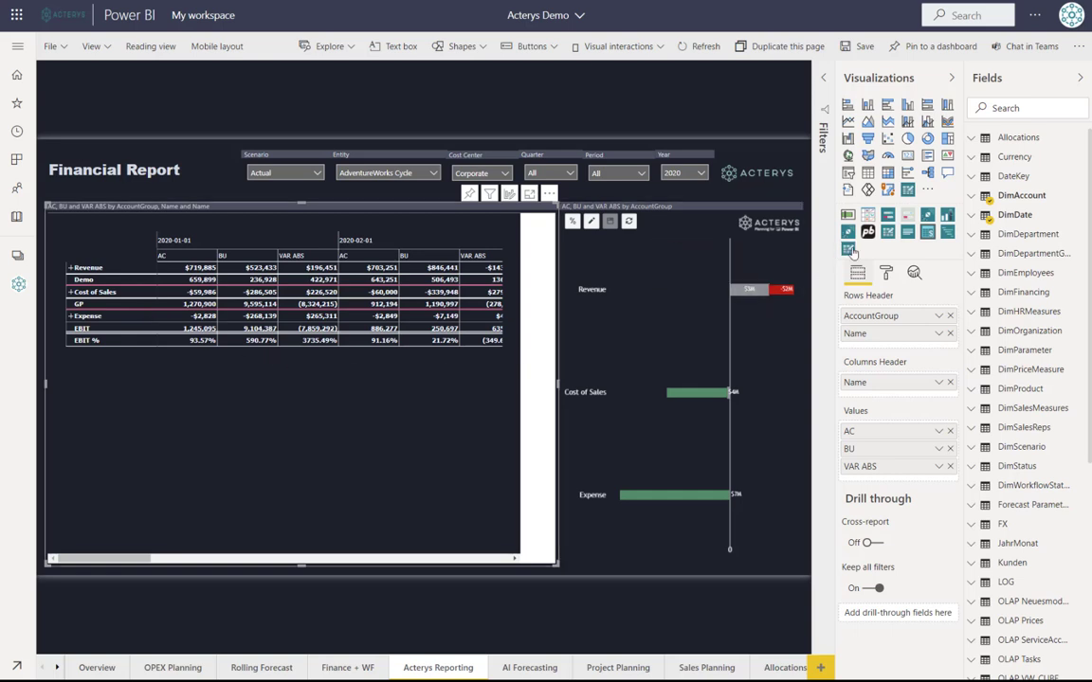
mouse_move(929, 235)
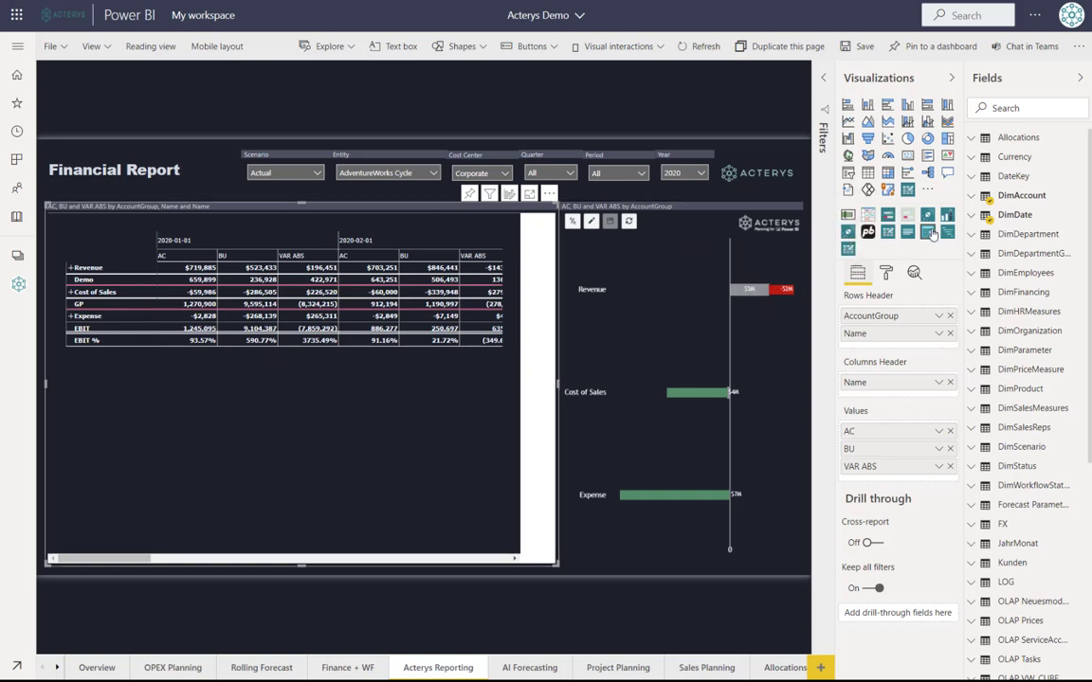
mouse_move(929, 231)
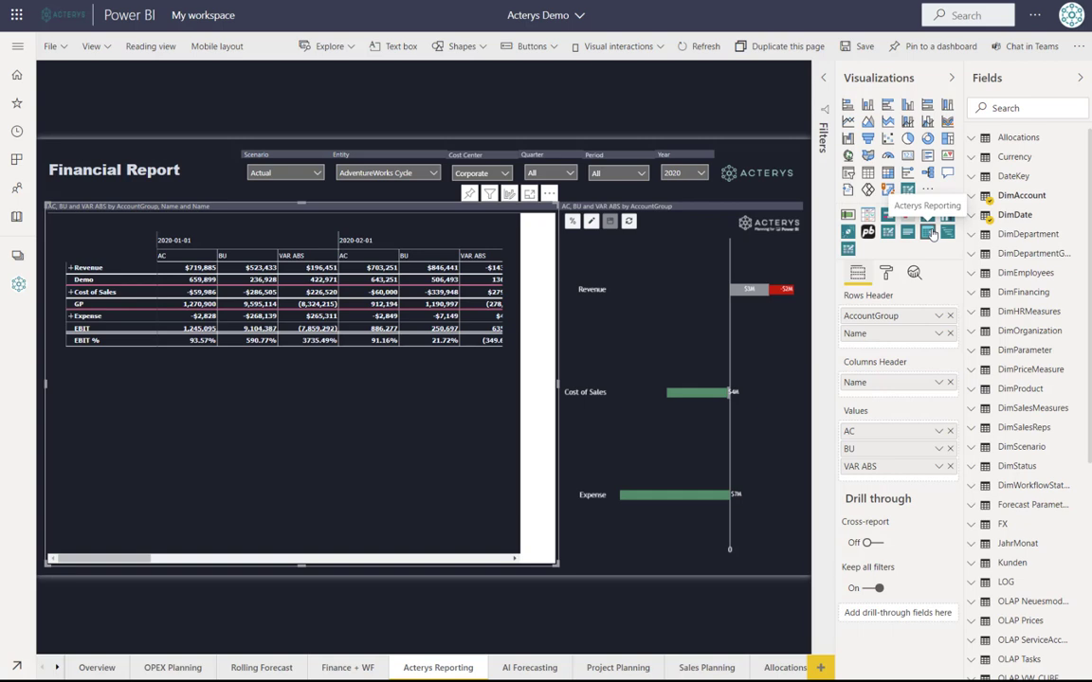